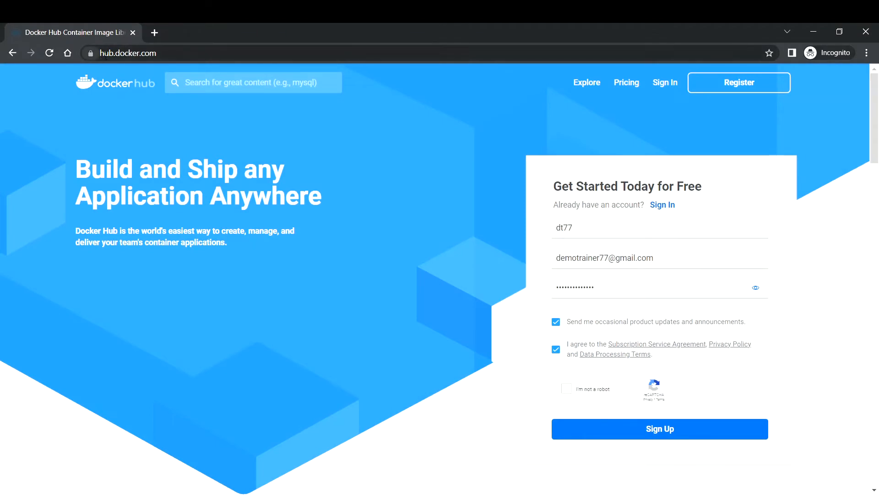
Finish the sign-up form, pass the 'I'm not a robot' check, and submit it.
click(127, 52)
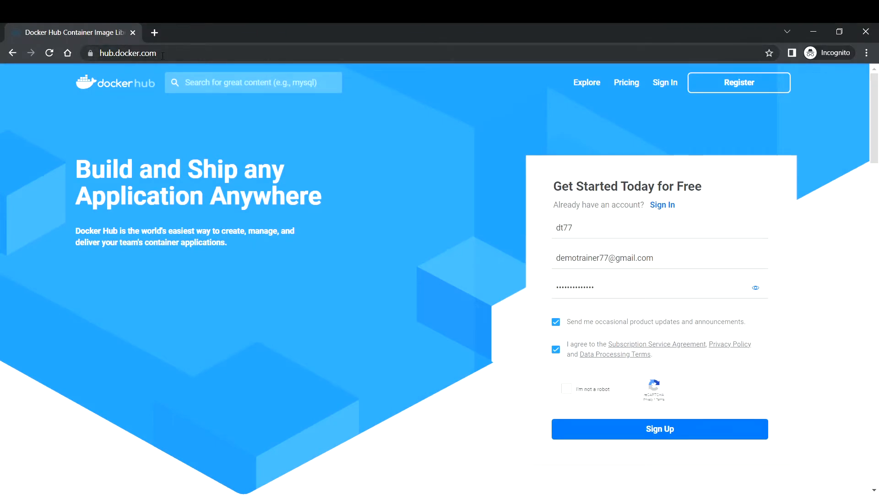
mouse_move(810, 120)
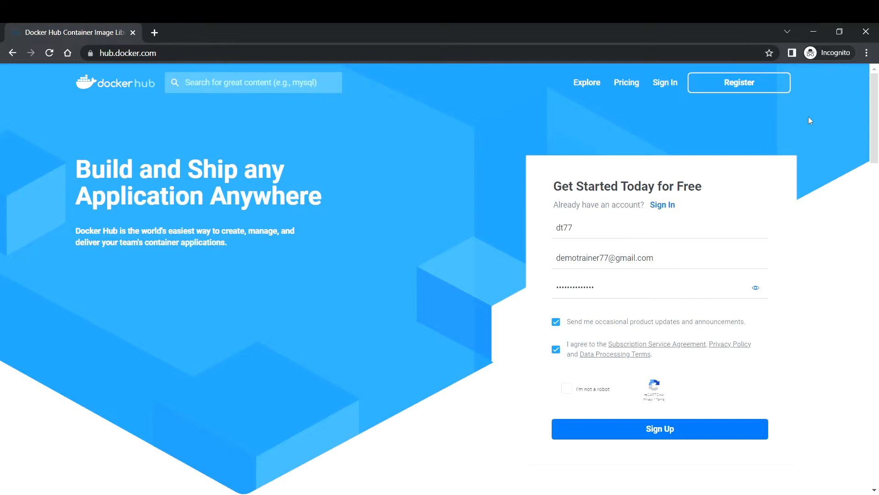
mouse_move(558, 437)
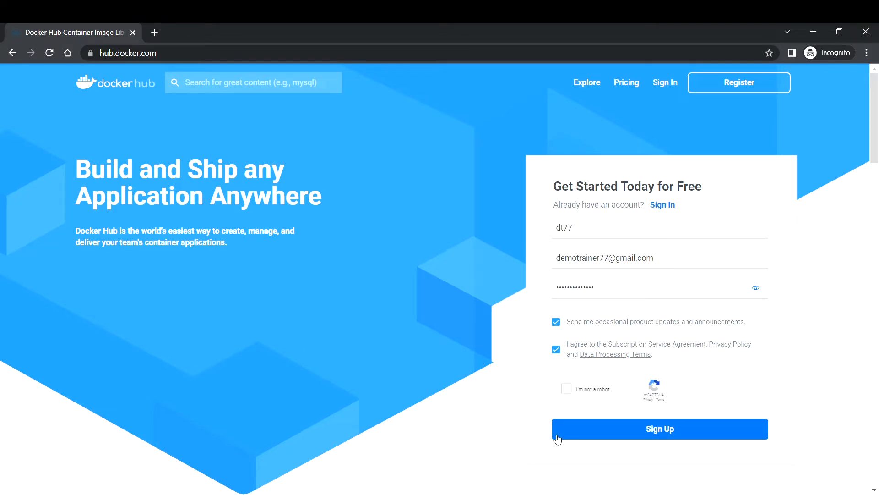
mouse_move(665, 89)
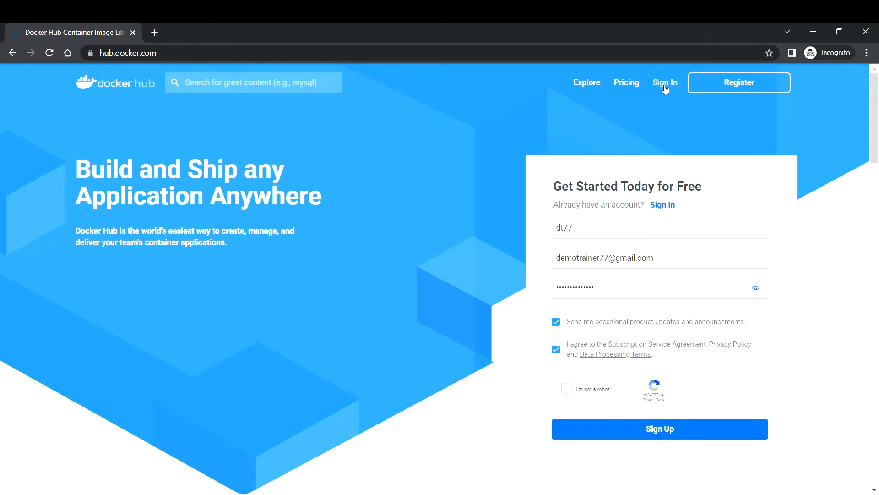
mouse_move(655, 91)
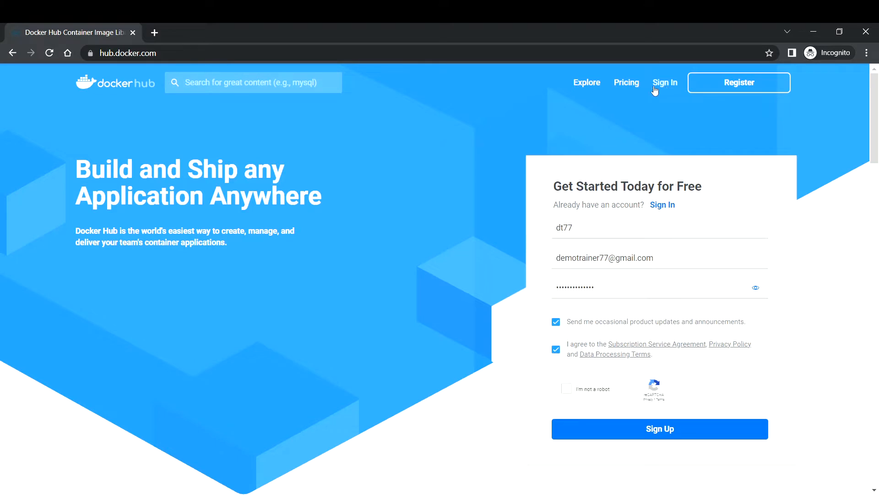
mouse_move(334, 185)
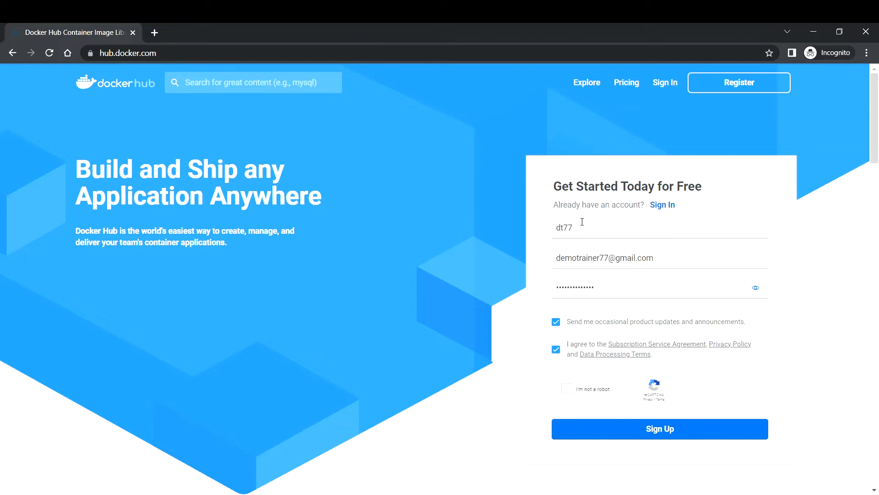
double_click(564, 227)
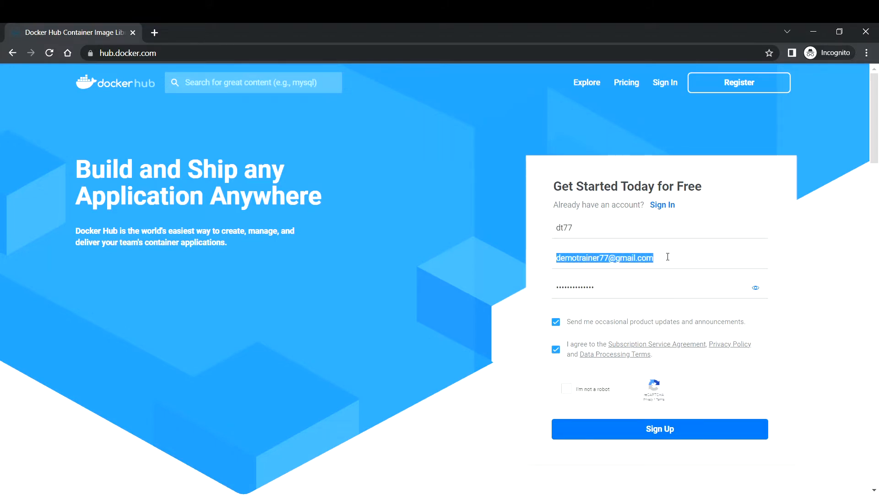
click(634, 257)
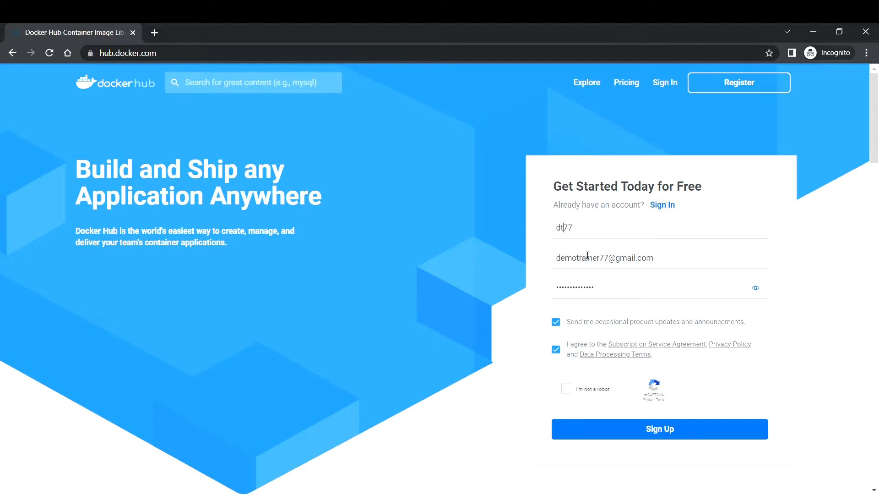
mouse_move(590, 287)
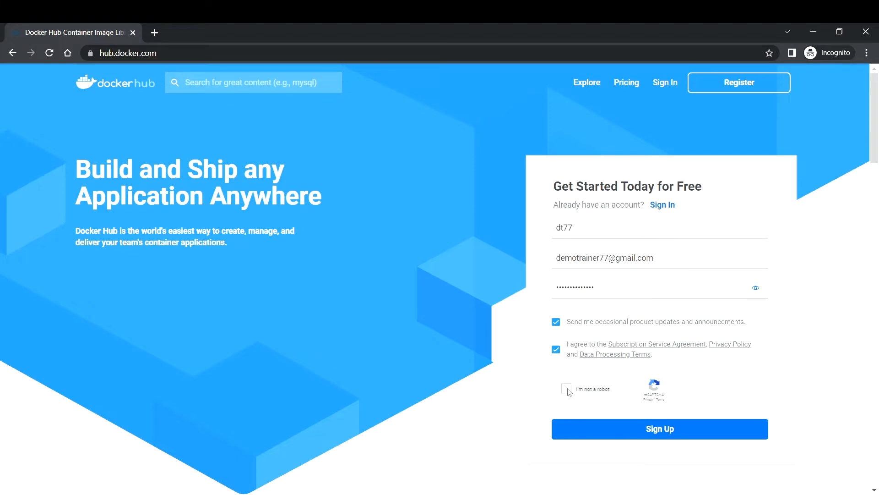
click(568, 389)
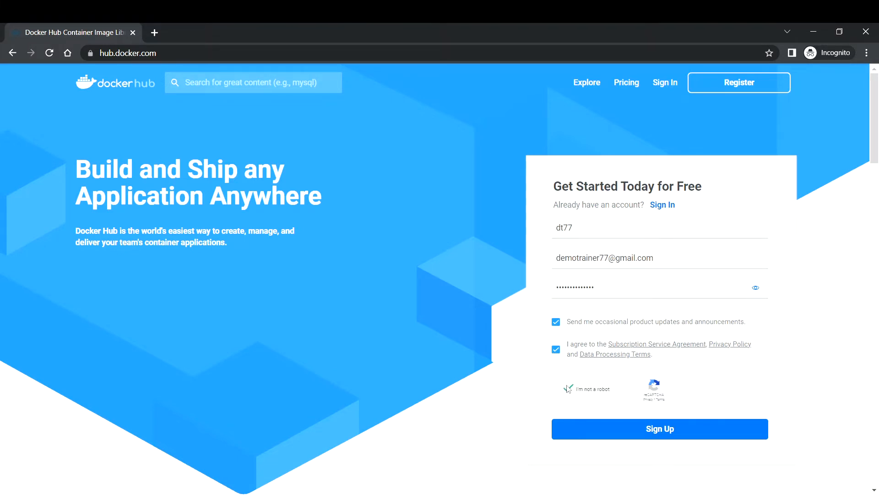
click(568, 388)
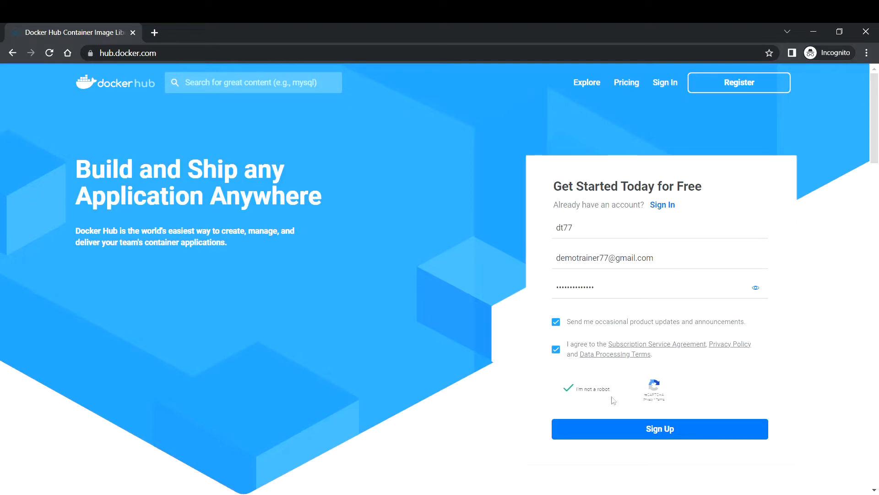
mouse_move(657, 432)
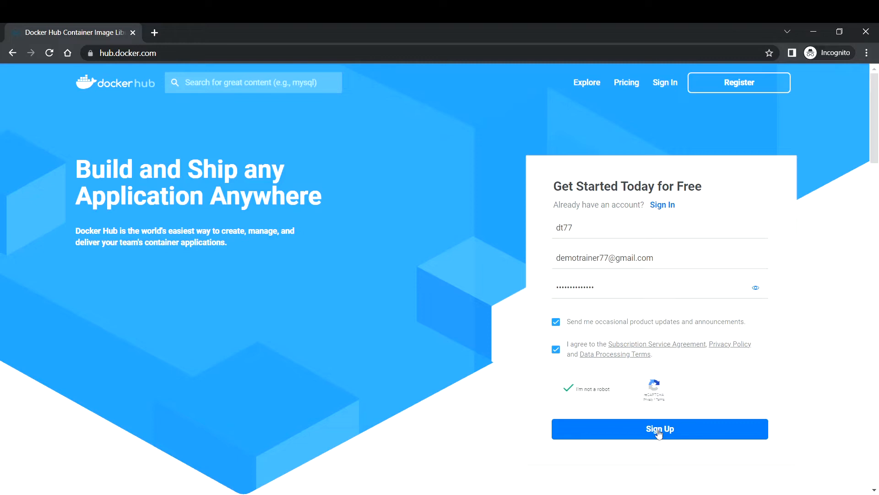
click(659, 430)
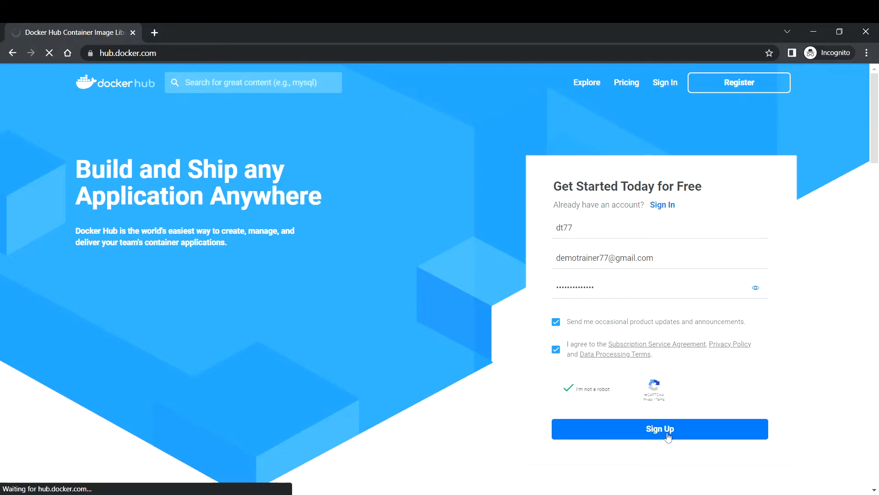
click(659, 429)
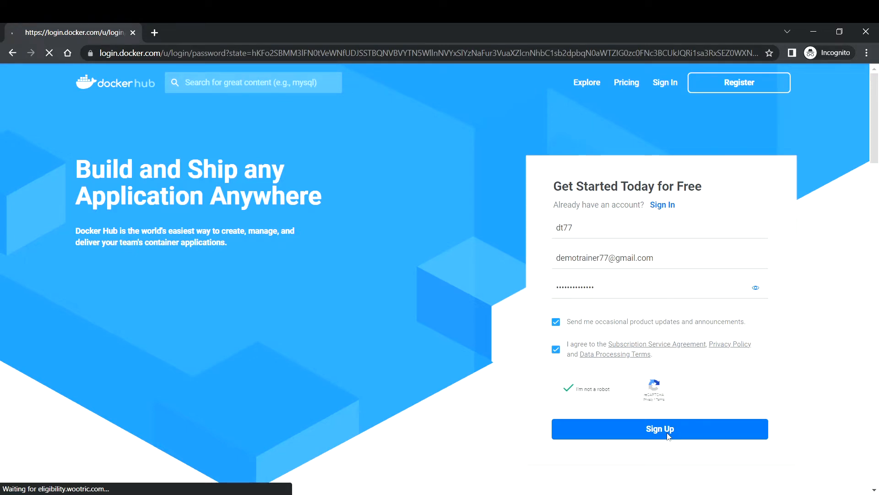
Re-enter the new account's password on the login page and sign in.
click(659, 429)
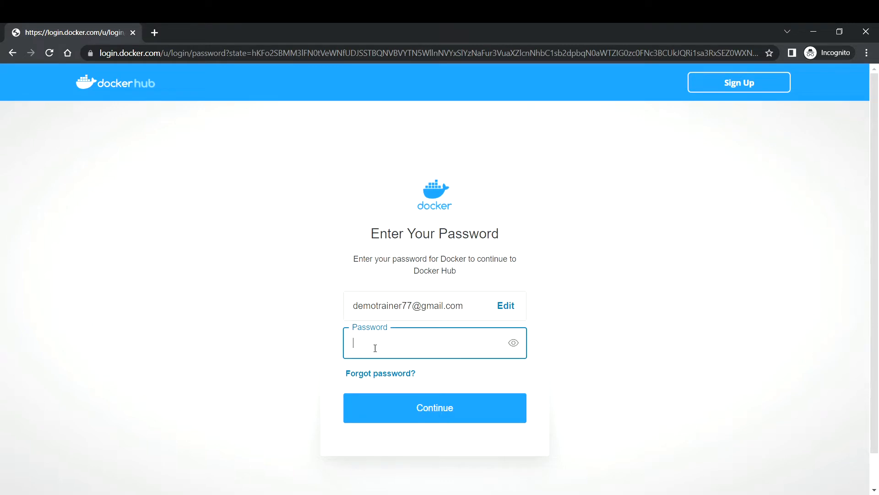
click(434, 407)
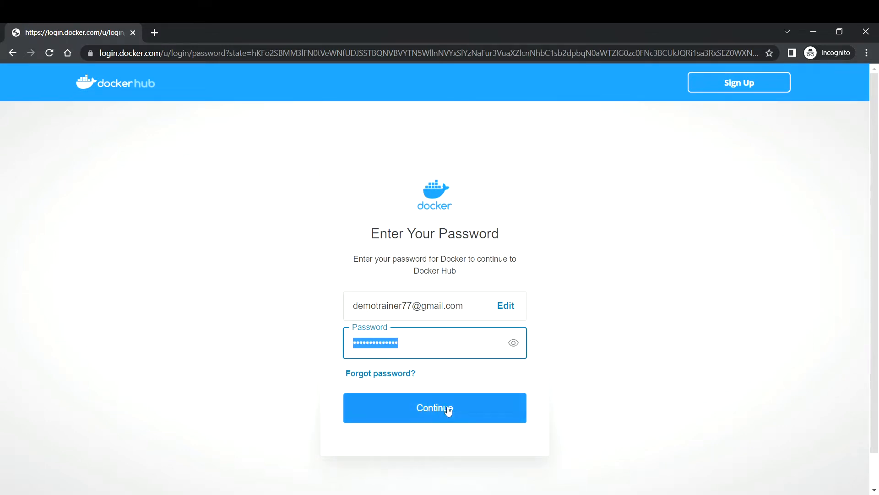
click(435, 408)
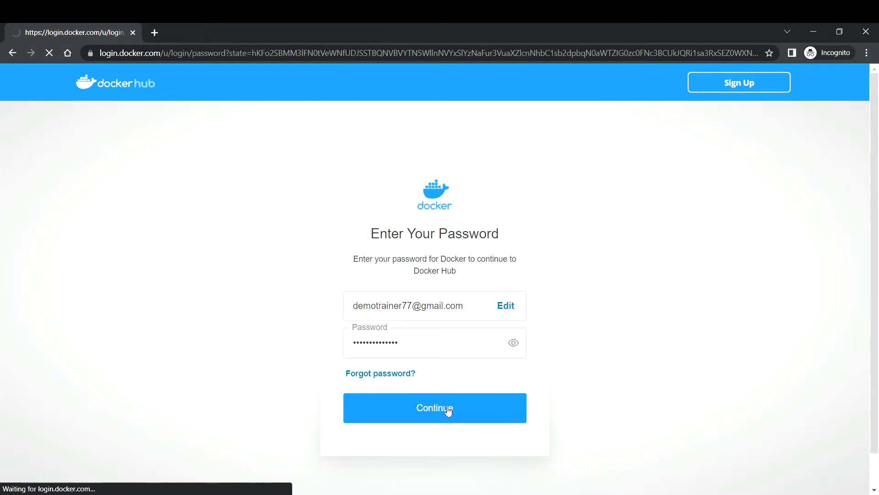
click(434, 408)
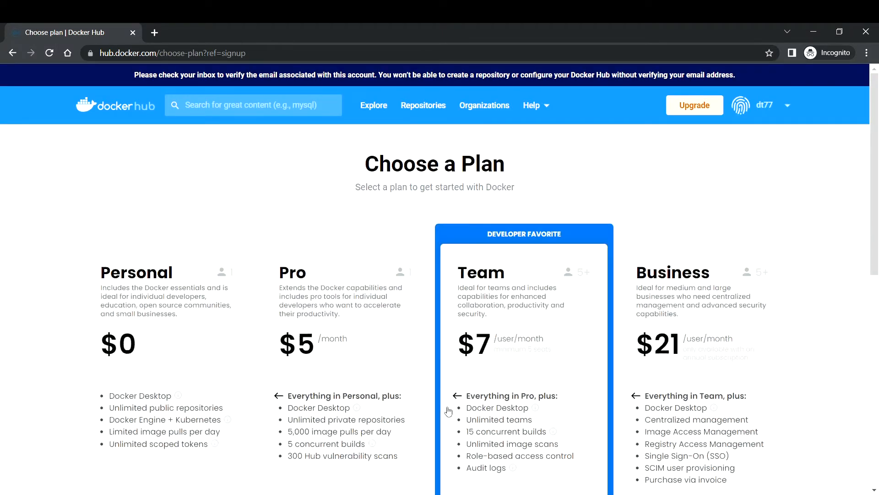
mouse_move(358, 164)
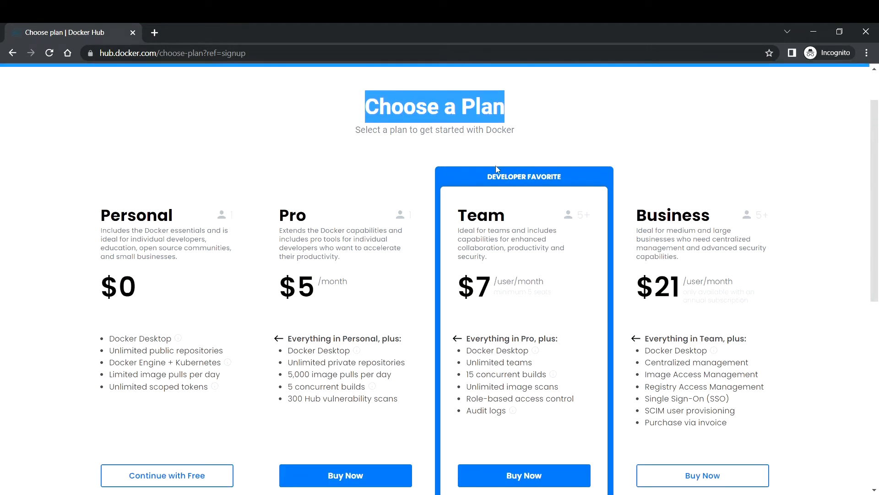
mouse_move(135, 318)
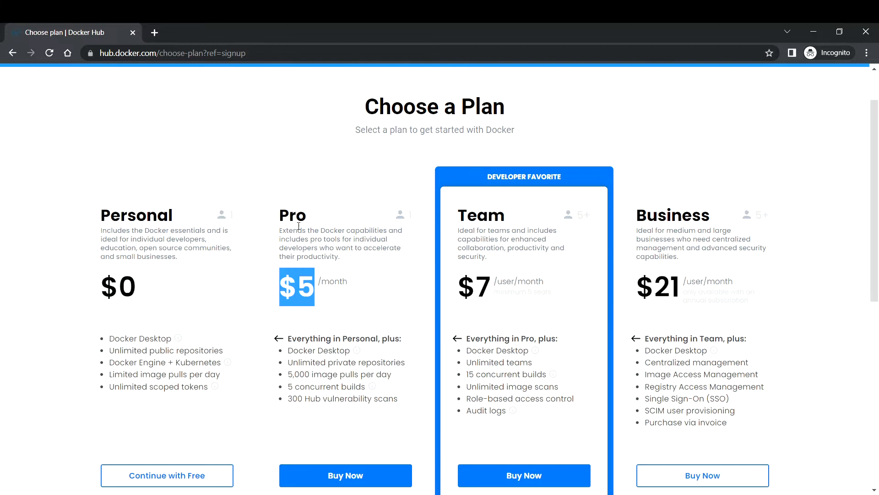
double_click(293, 216)
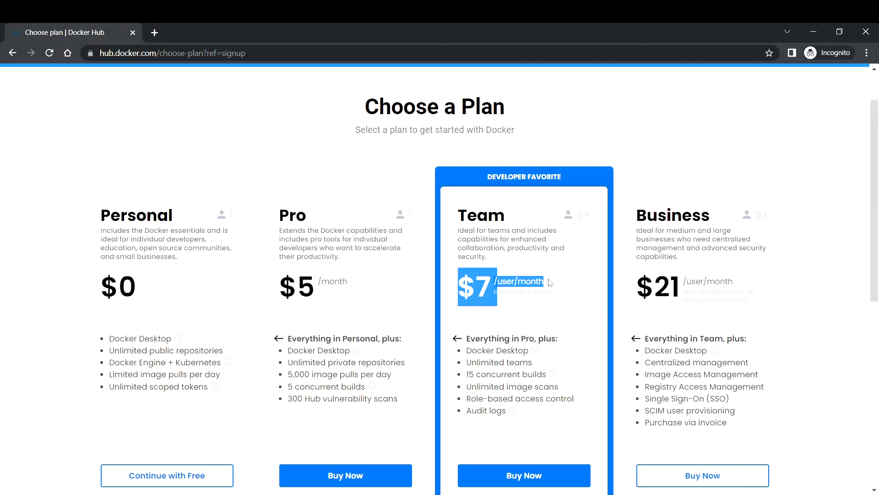
mouse_move(620, 265)
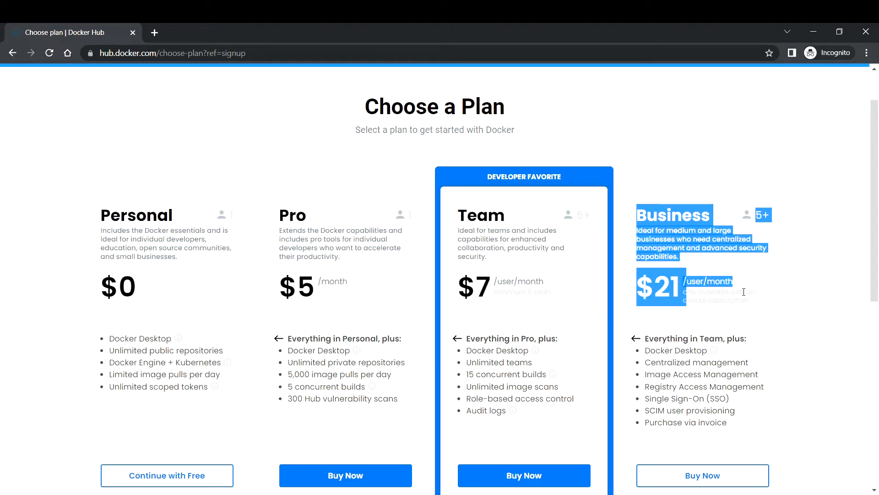
scroll(down, 3)
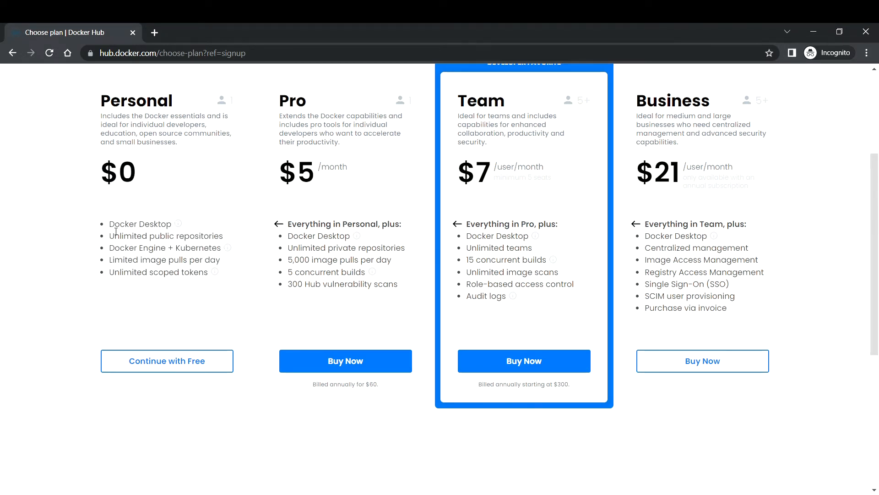
Review the Personal plan's features, then continue with the free Personal plan.
double_click(140, 223)
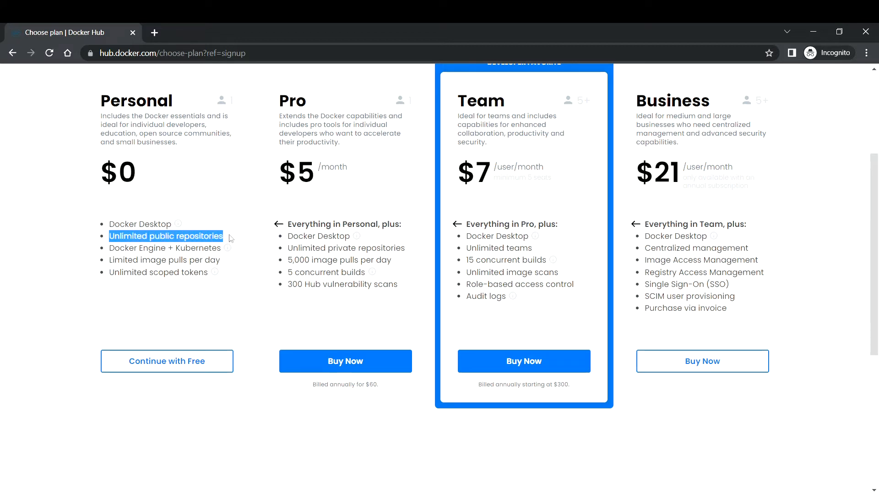
mouse_move(238, 238)
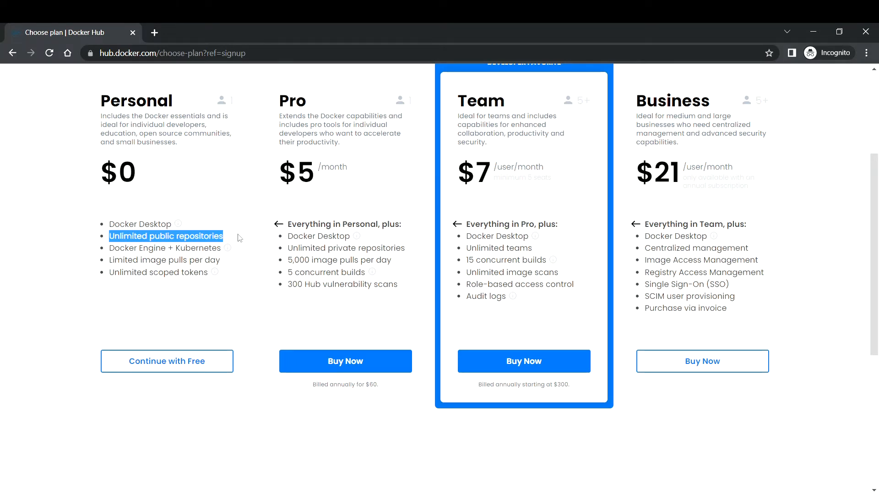
mouse_move(161, 236)
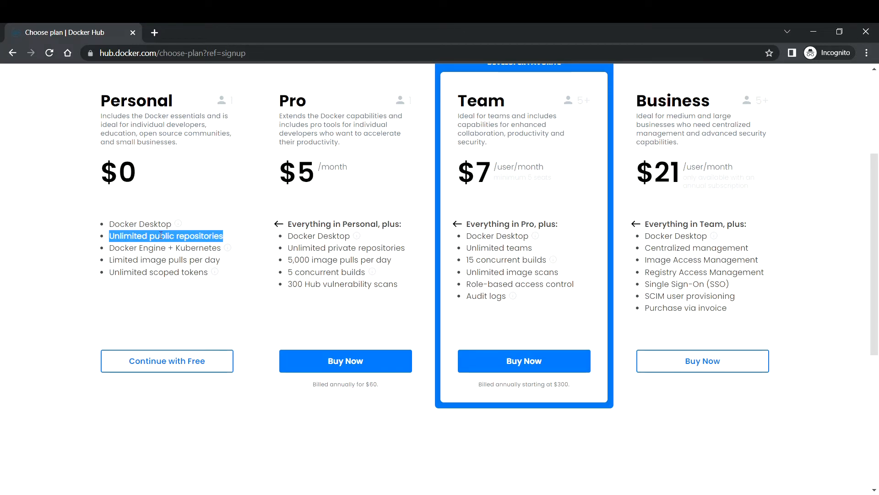
scroll(up, 3)
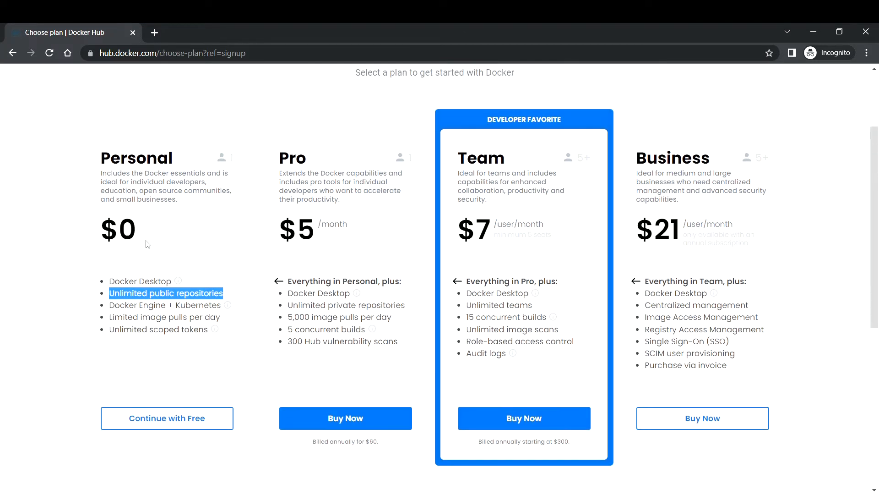
double_click(118, 229)
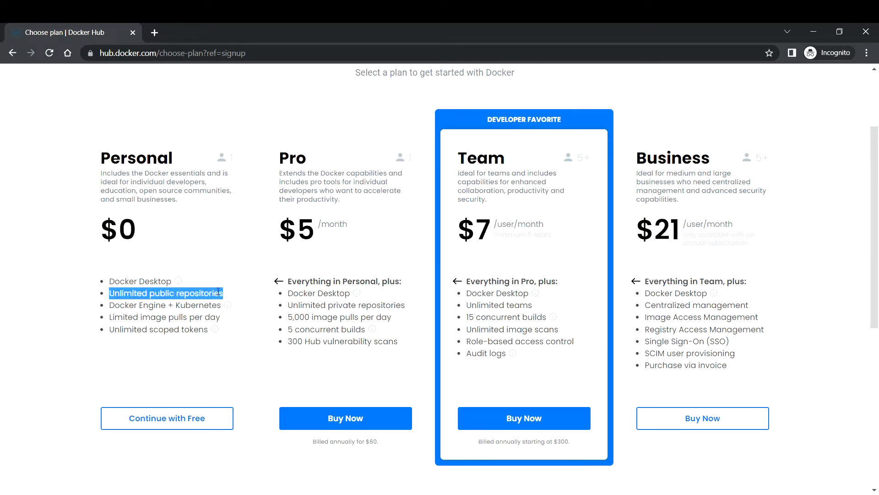
double_click(136, 305)
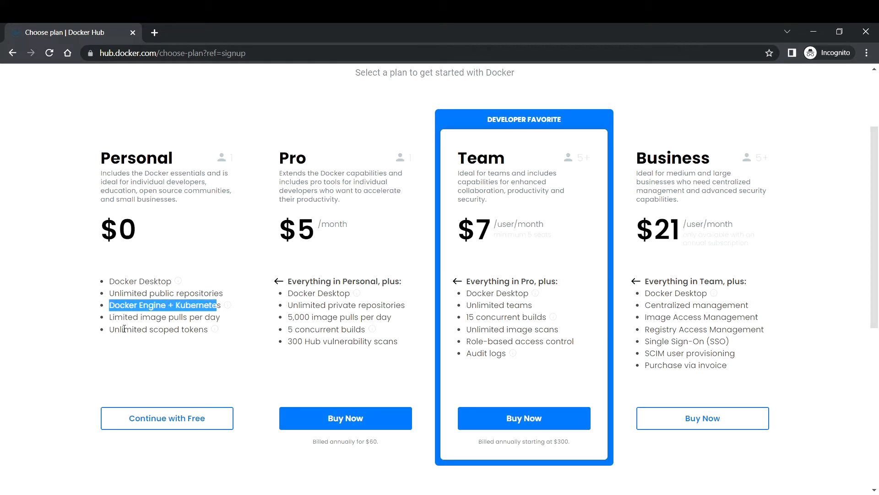
mouse_move(217, 319)
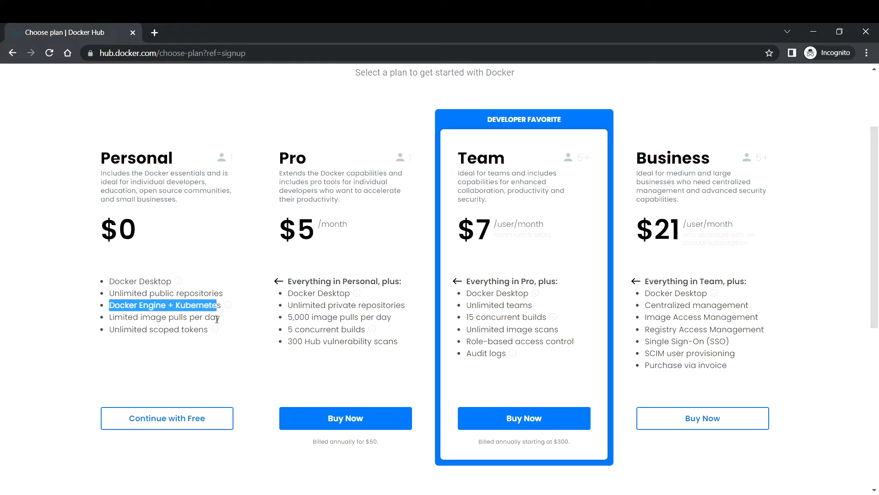
double_click(164, 317)
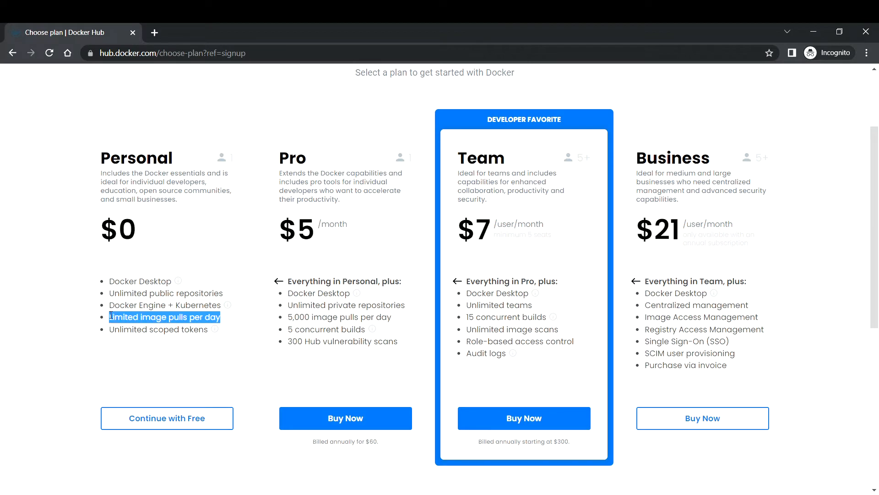
mouse_move(112, 332)
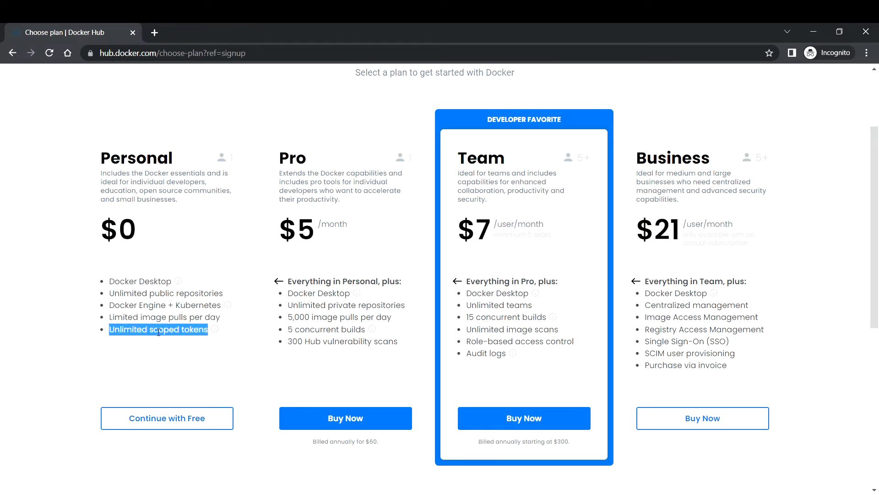
click(151, 297)
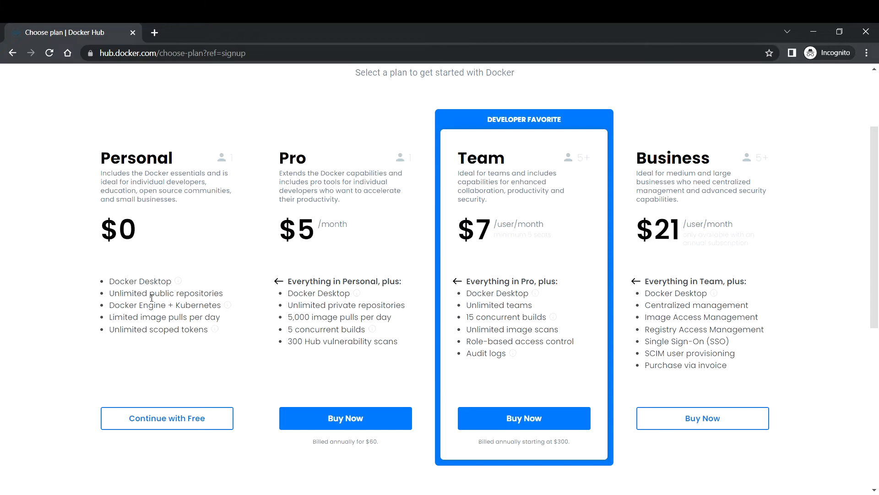
mouse_move(166, 340)
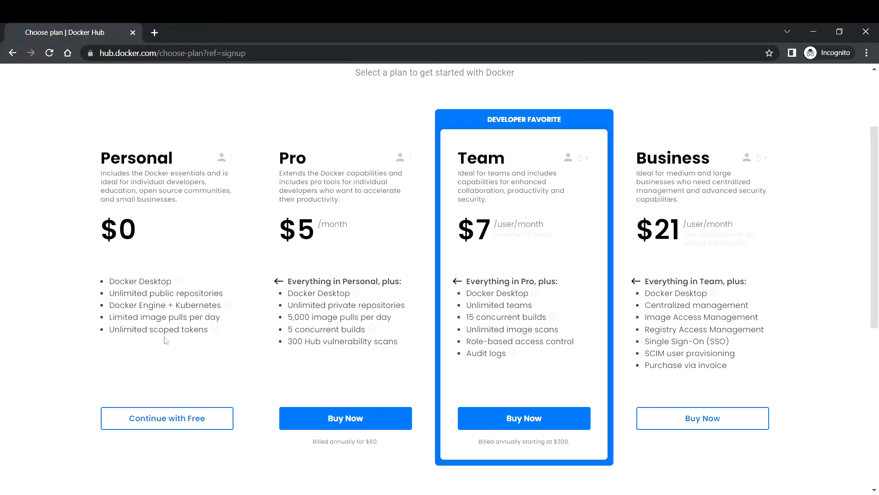
mouse_move(197, 349)
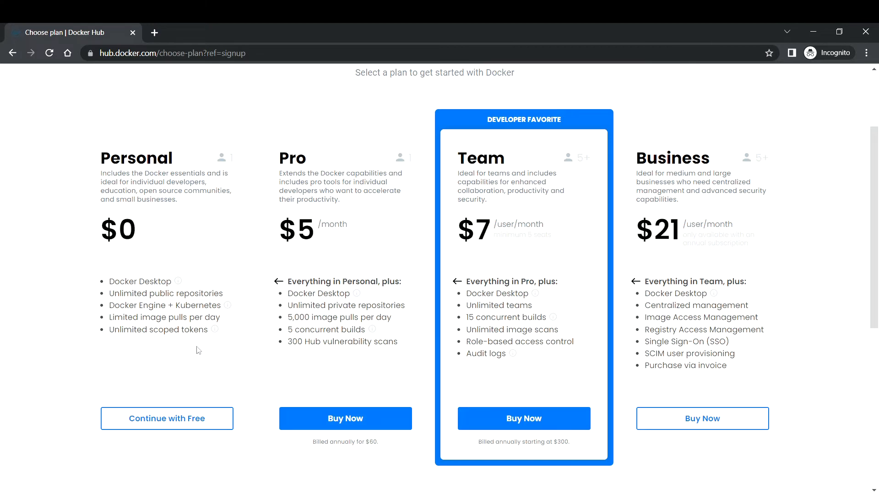
click(167, 417)
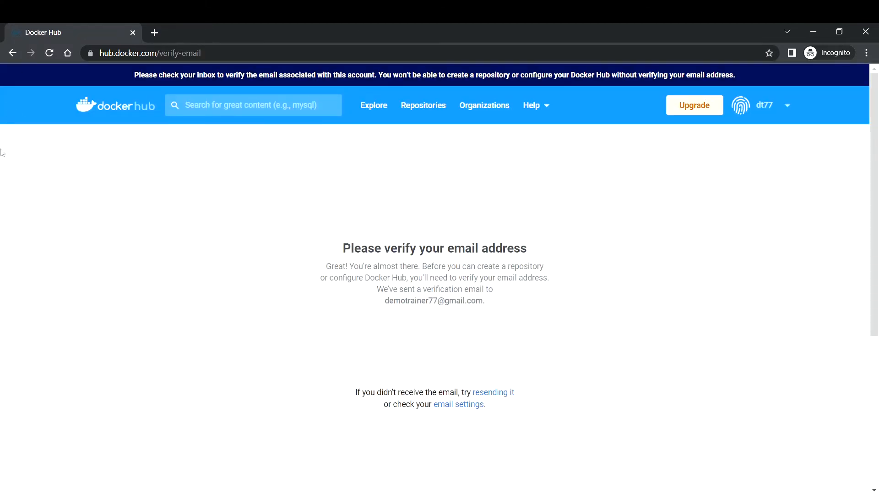
mouse_move(339, 252)
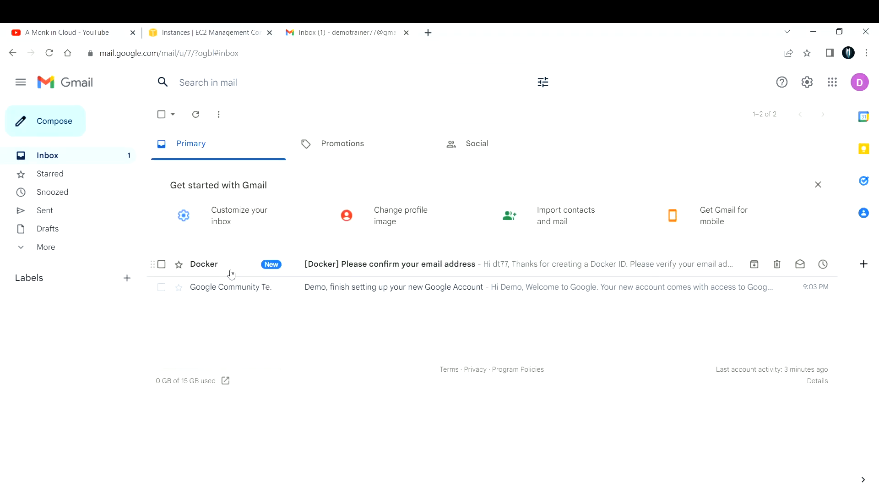
Open the '[Docker] Please confirm your email address' message and read its verification instructions.
click(390, 263)
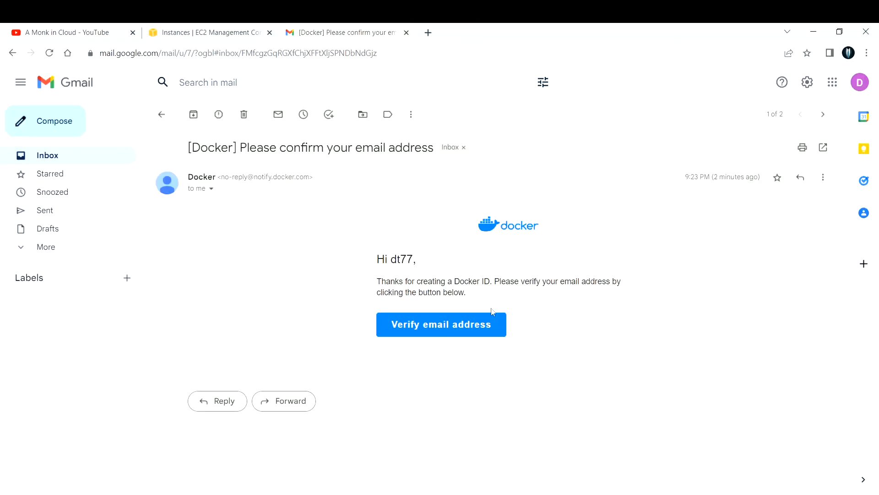
mouse_move(368, 251)
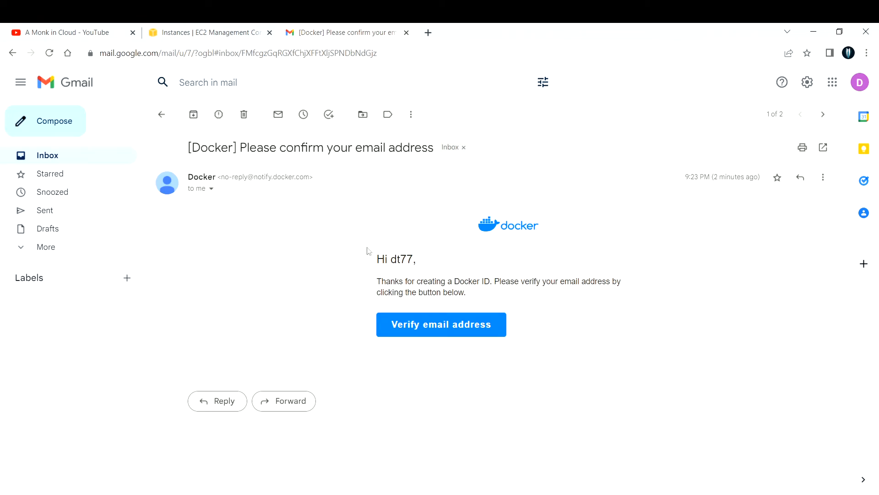
double_click(395, 258)
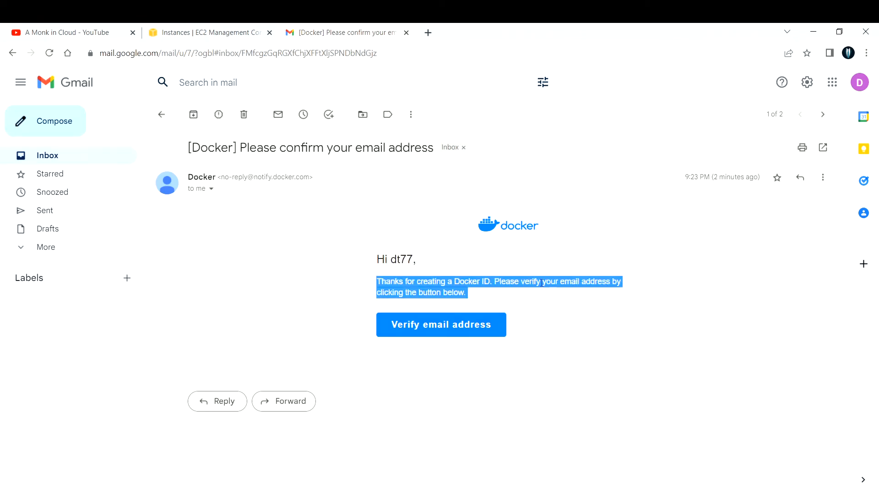
right_click(440, 324)
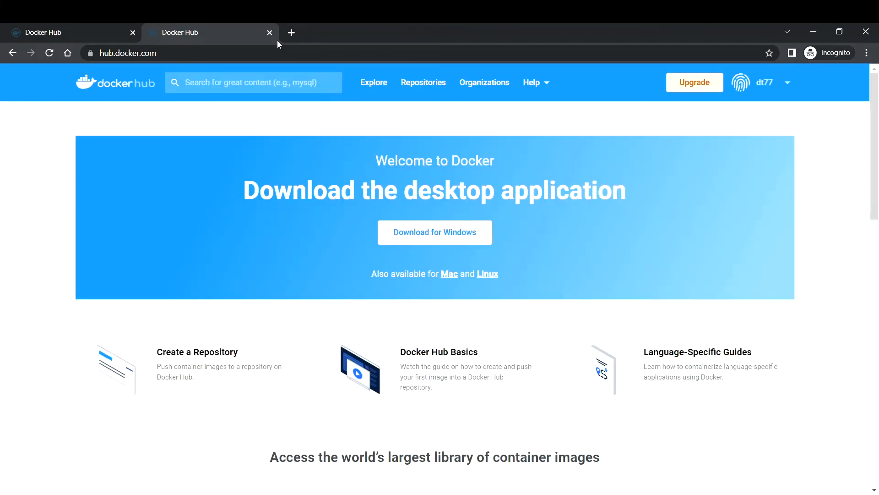
mouse_move(311, 27)
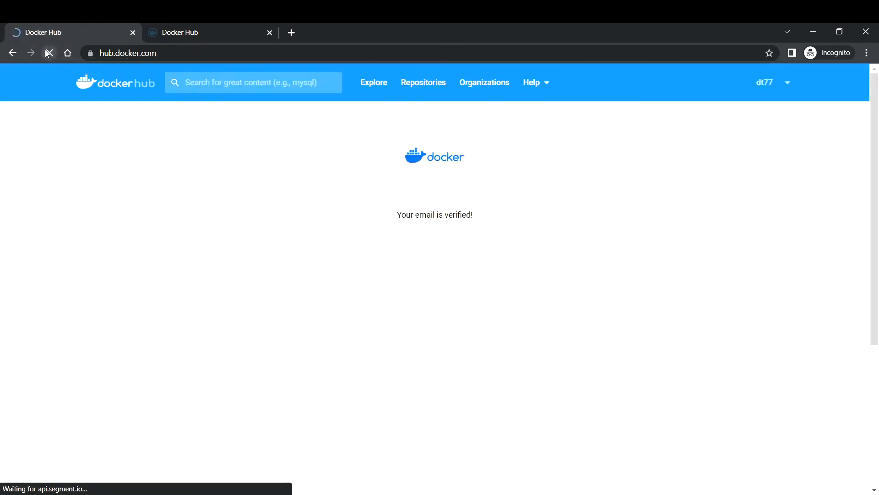
Reload after verification and browse the welcome page's official images like python, mongo and postgres.
click(50, 52)
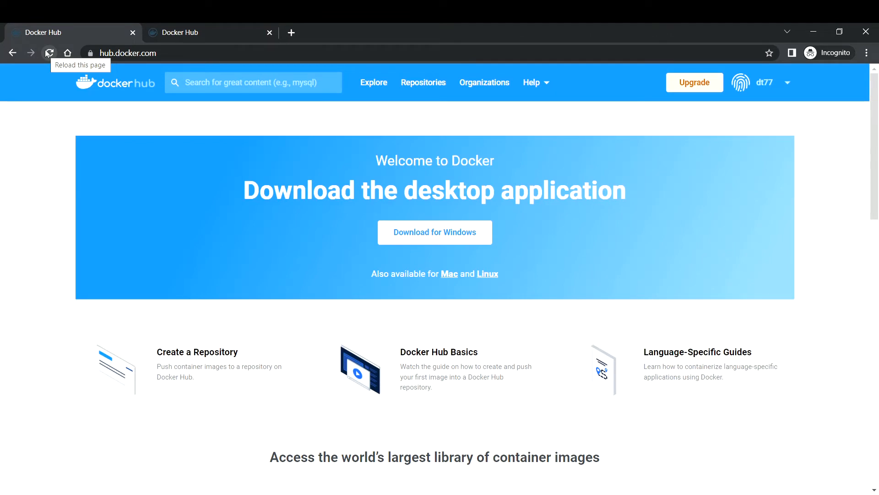
mouse_move(223, 156)
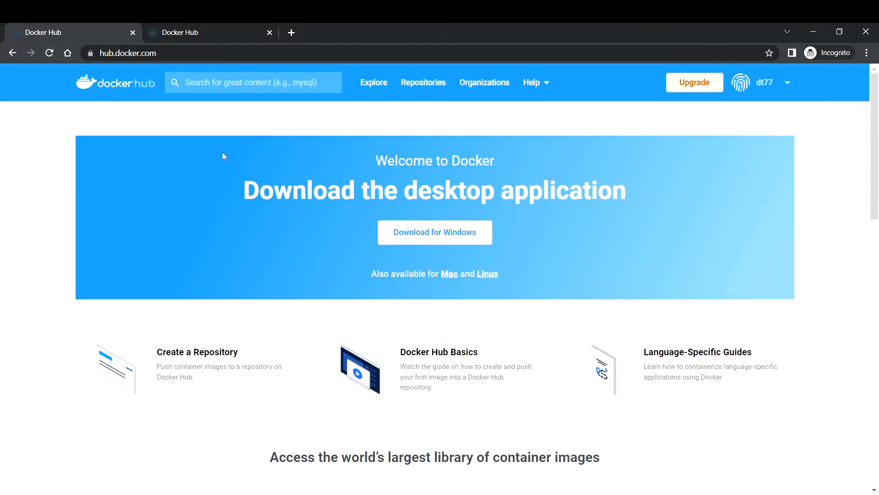
mouse_move(476, 389)
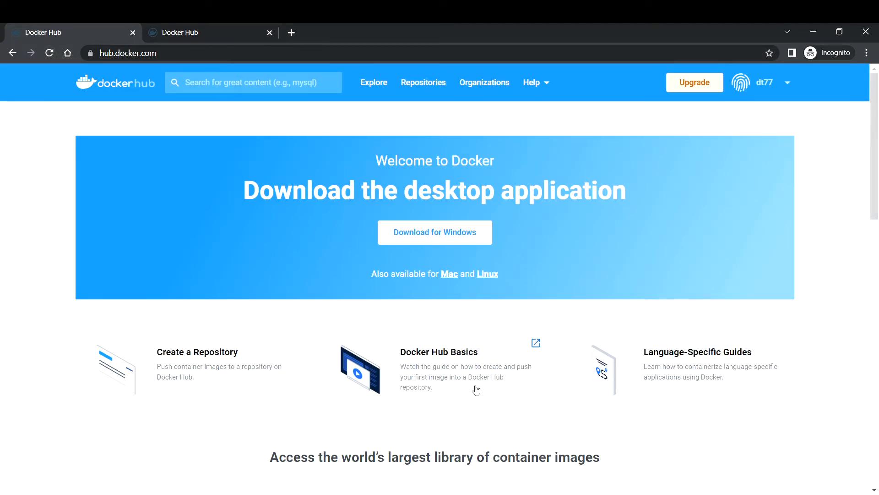
mouse_move(203, 392)
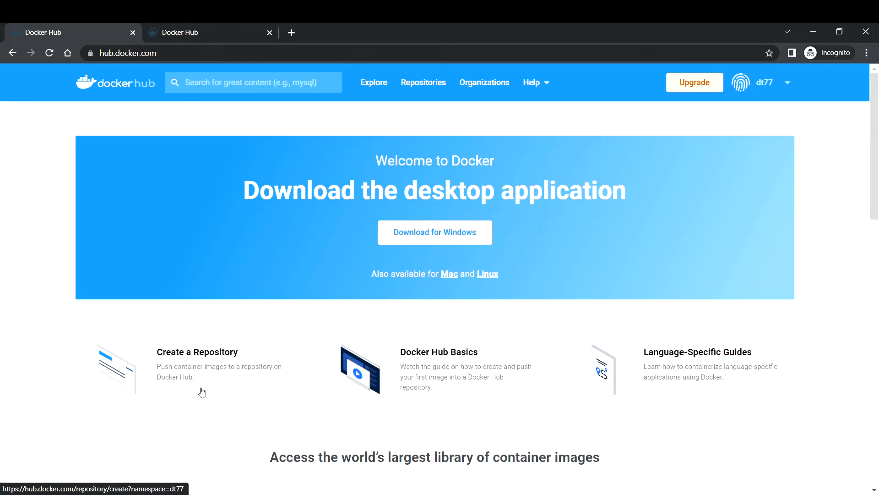
mouse_move(182, 358)
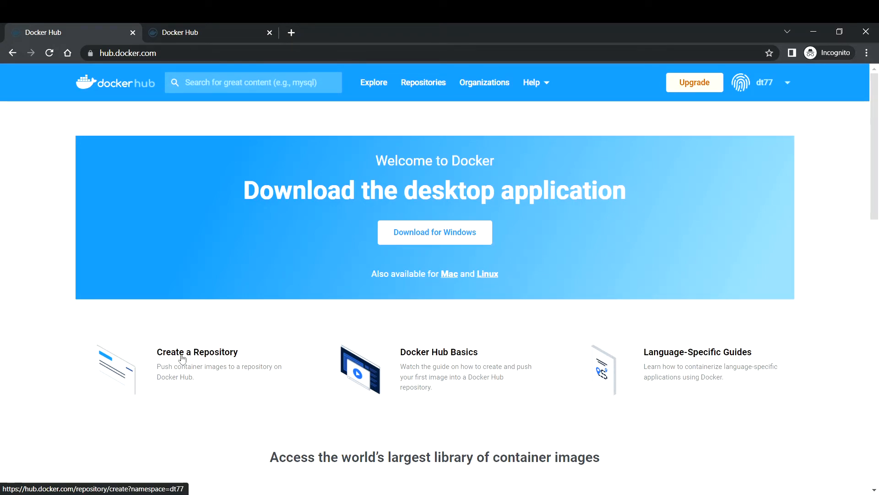
mouse_move(286, 358)
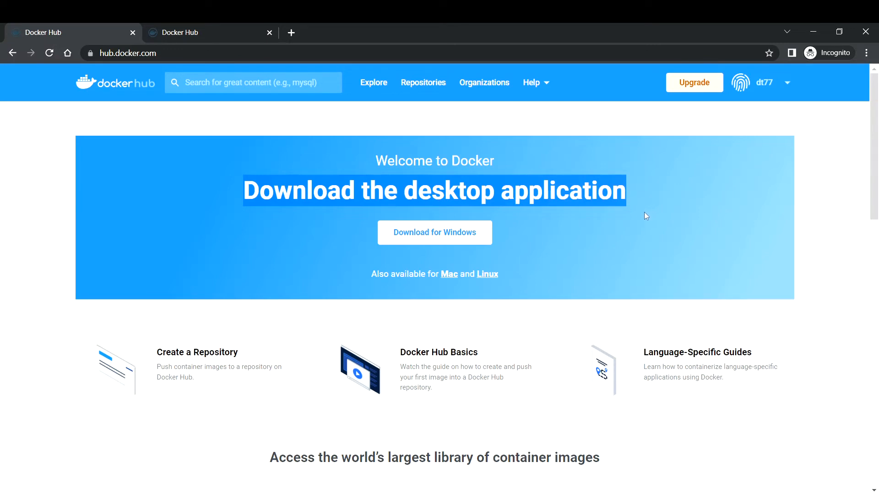
mouse_move(620, 224)
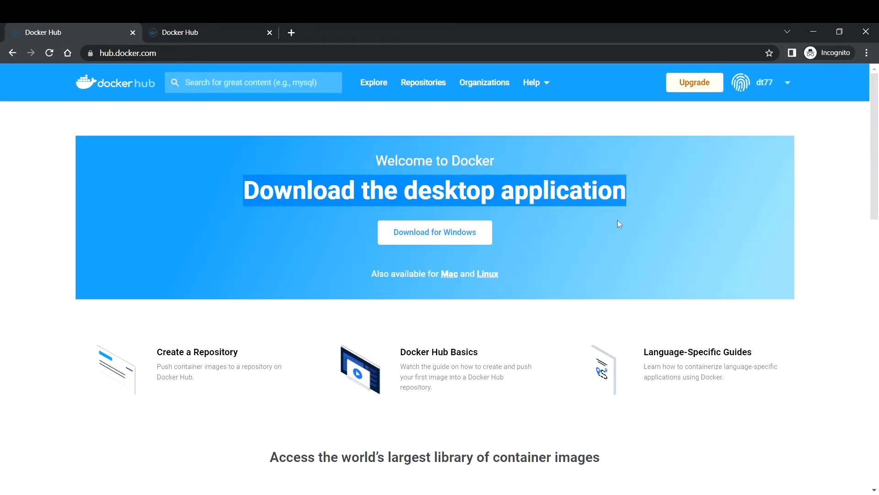
scroll(down, 3)
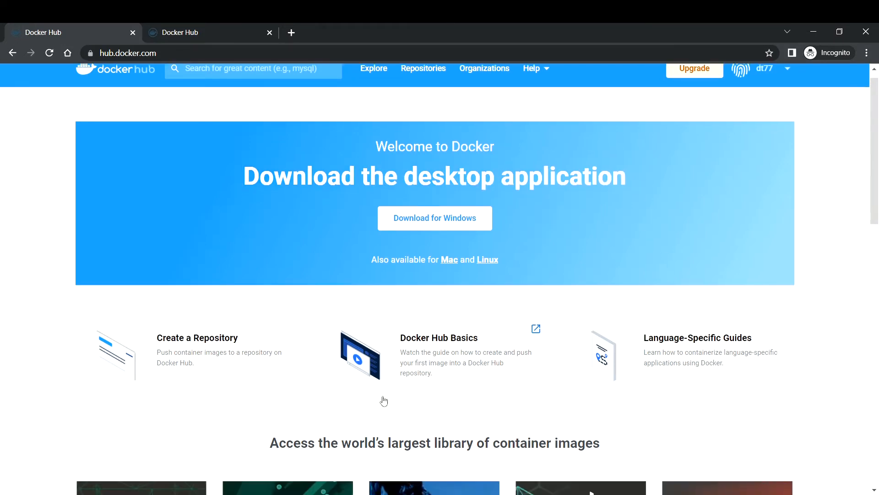
scroll(down, 3)
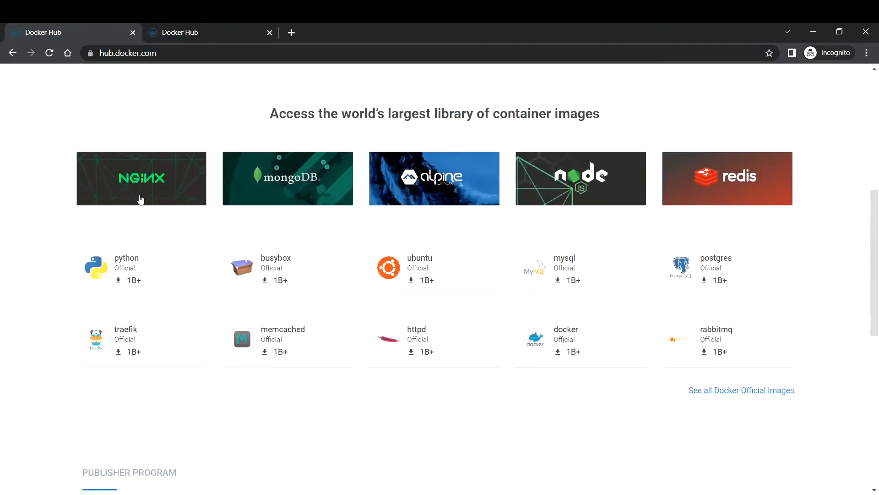
mouse_move(151, 280)
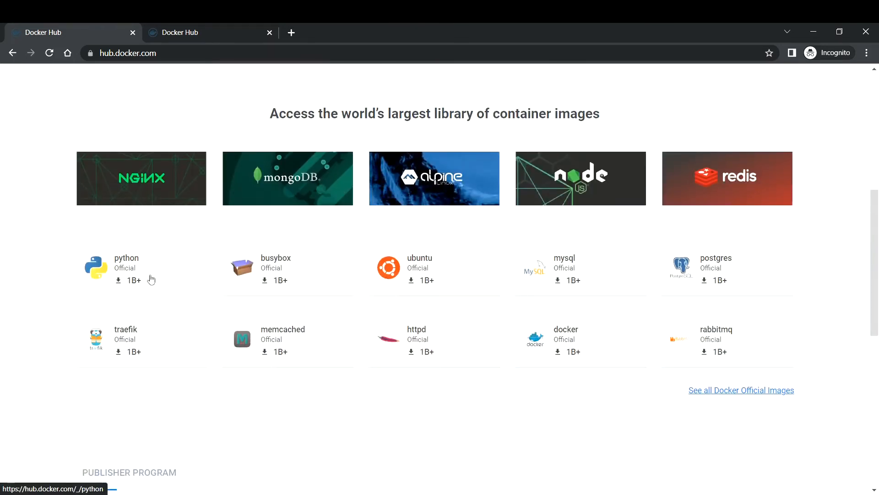
mouse_move(145, 268)
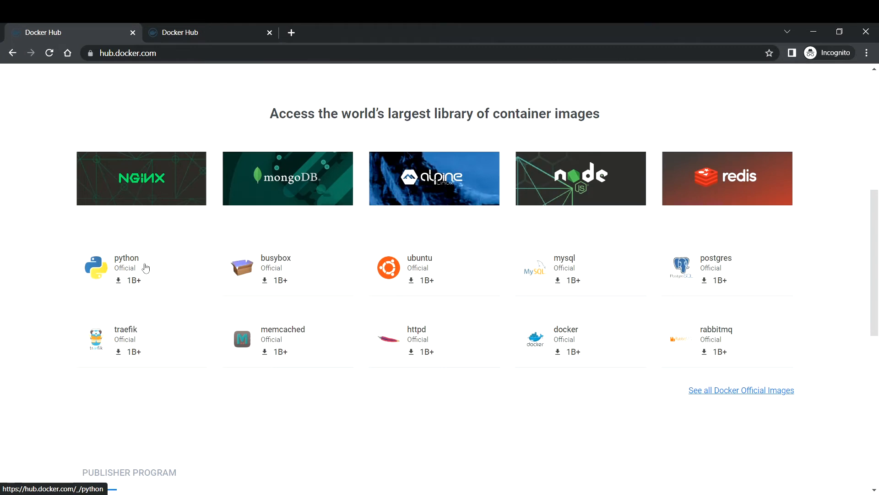
mouse_move(310, 197)
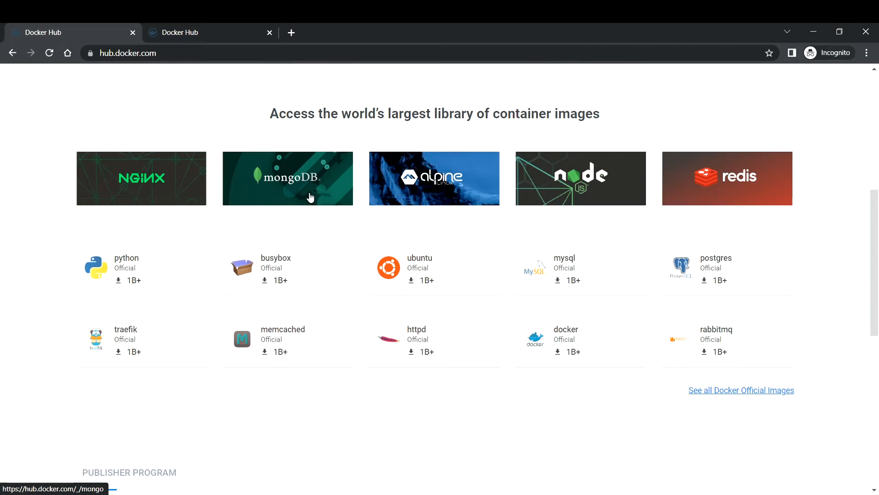
mouse_move(791, 295)
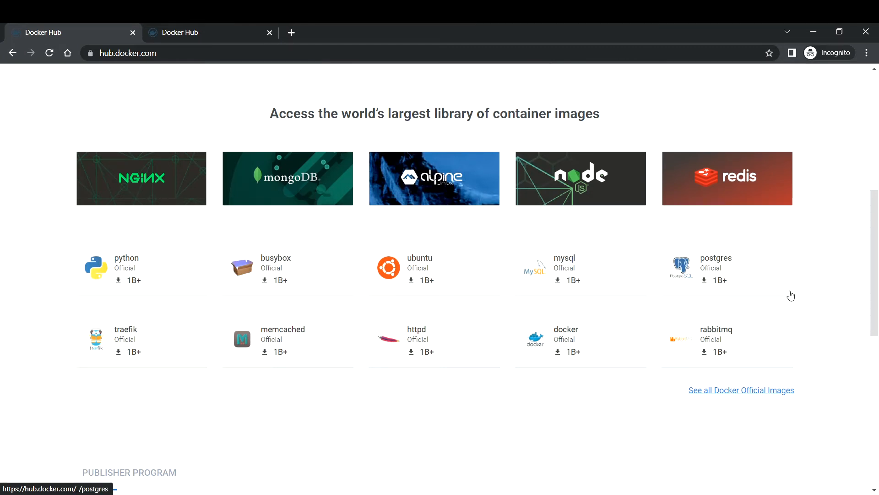
scroll(up, 3)
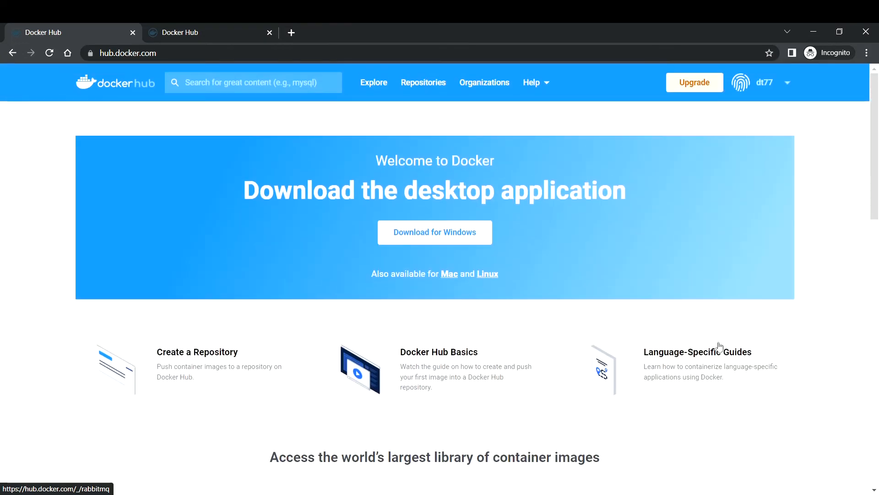
mouse_move(423, 82)
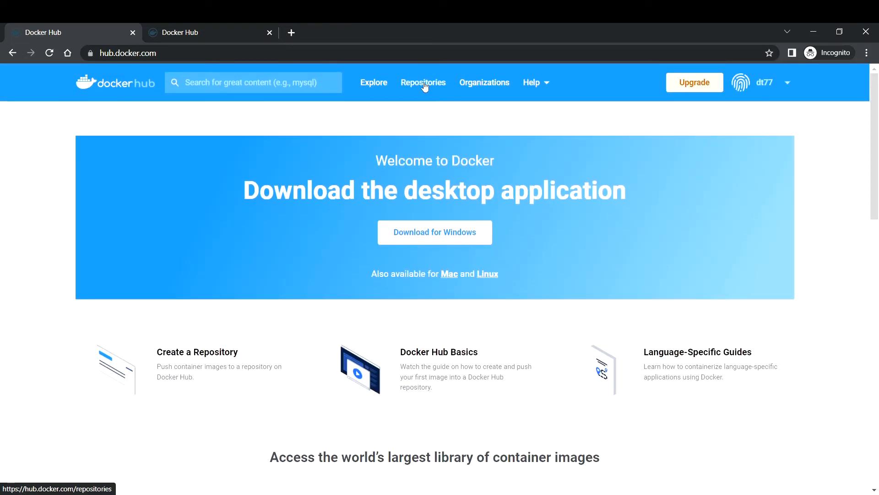
Open Repositories from the top navigation to see the empty repository list.
click(423, 82)
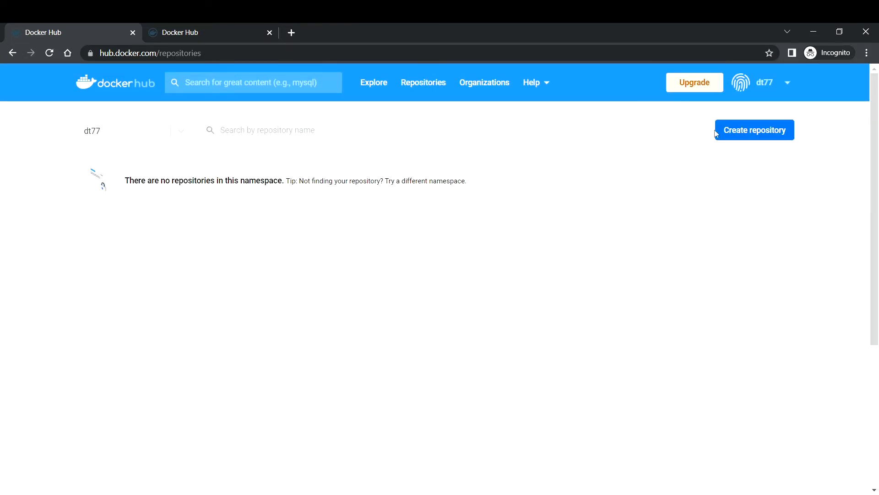
mouse_move(739, 142)
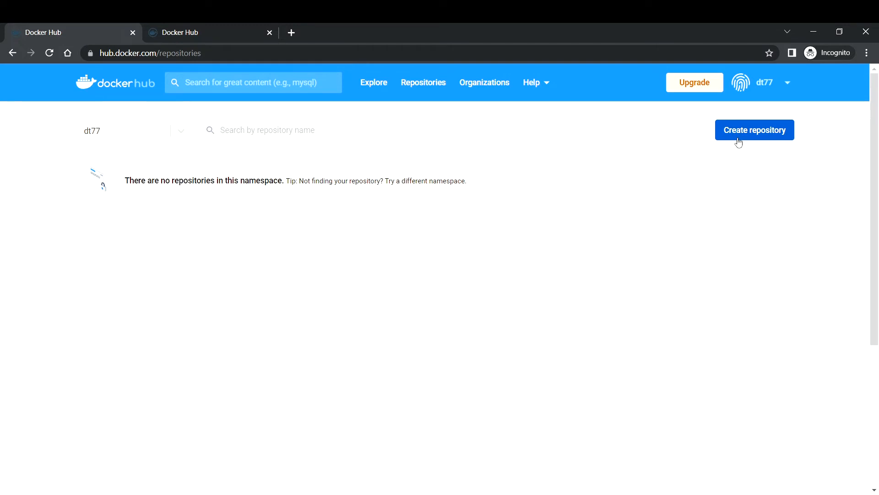
mouse_move(741, 224)
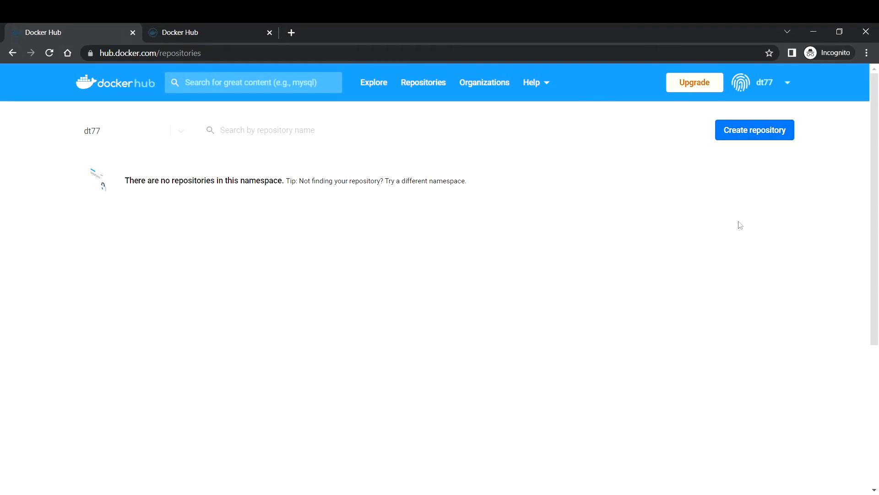
mouse_move(788, 87)
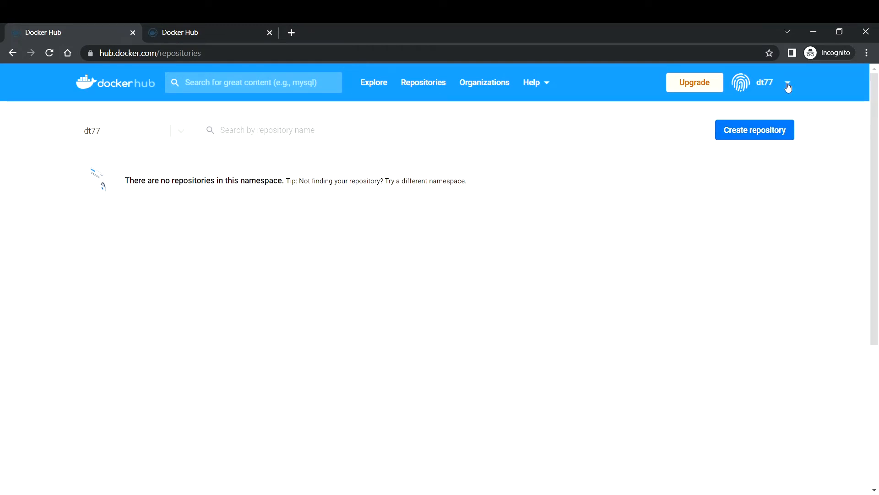
Go to Account Settings > Security, showing no access tokens and two-factor authentication off.
click(787, 82)
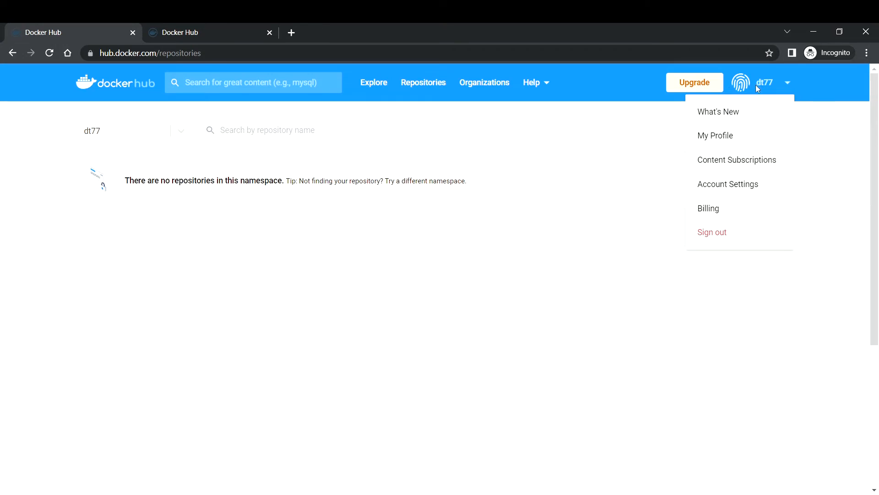
click(727, 184)
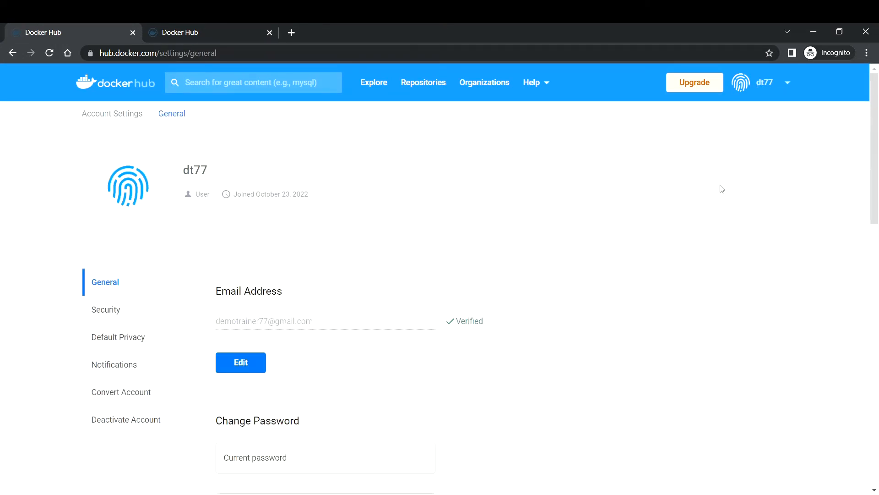
mouse_move(105, 309)
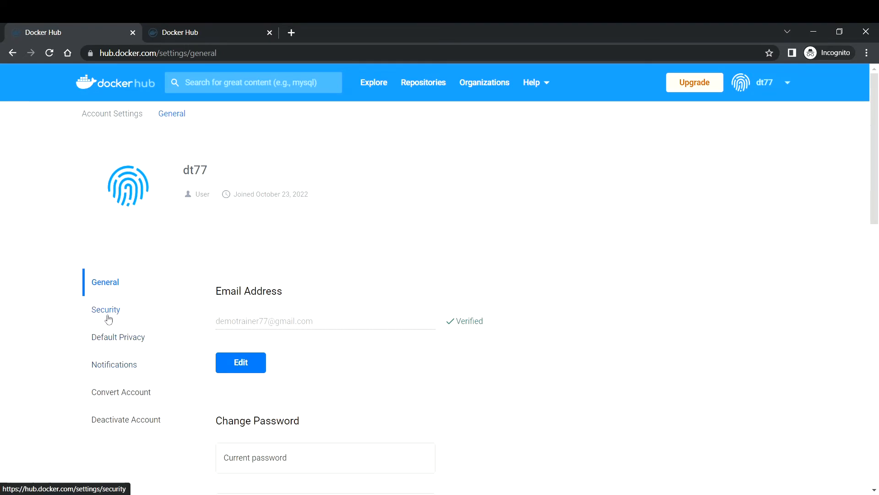
click(105, 310)
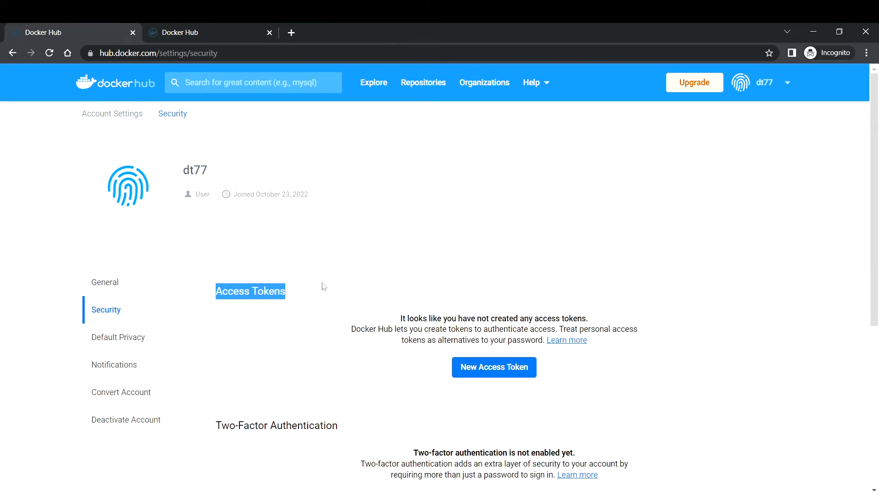
scroll(down, 3)
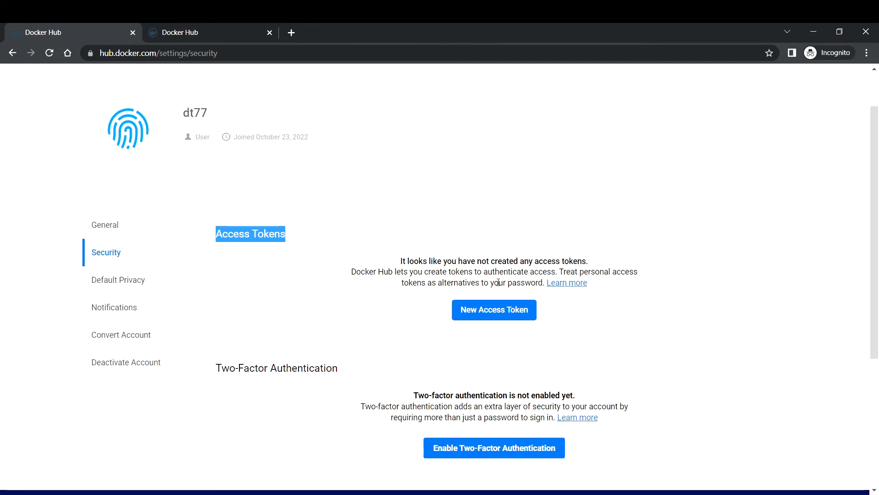
mouse_move(494, 317)
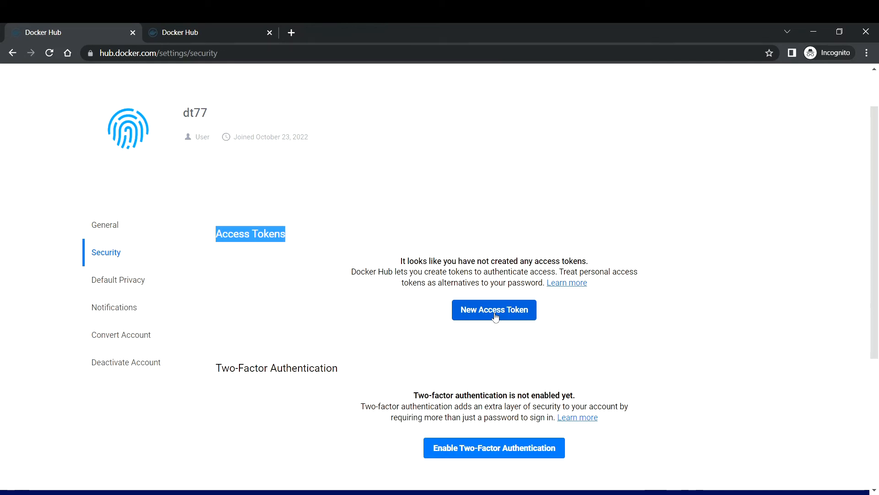
Create an access token described 'demo-access-key' with Read-only permission and generate it.
click(494, 310)
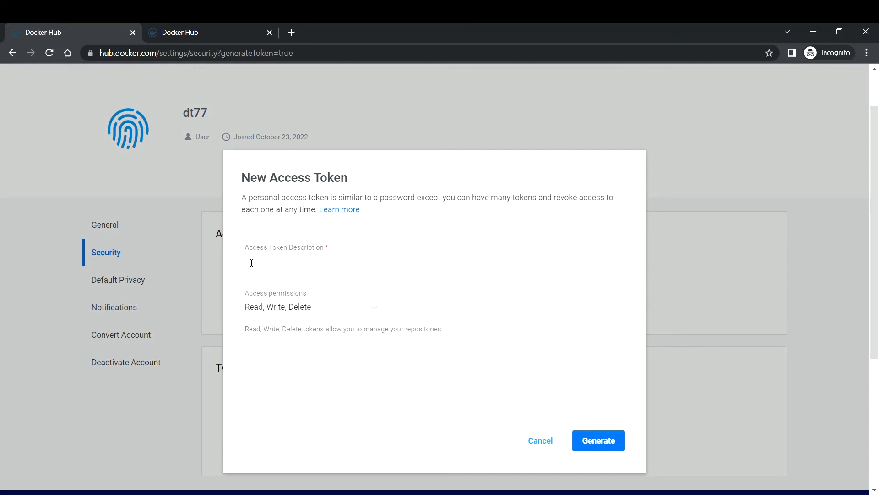
mouse_move(314, 267)
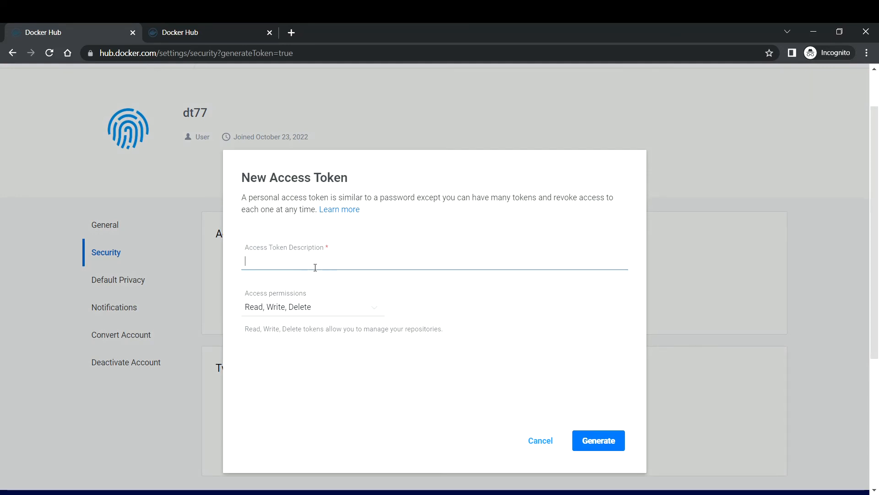
text(demo)
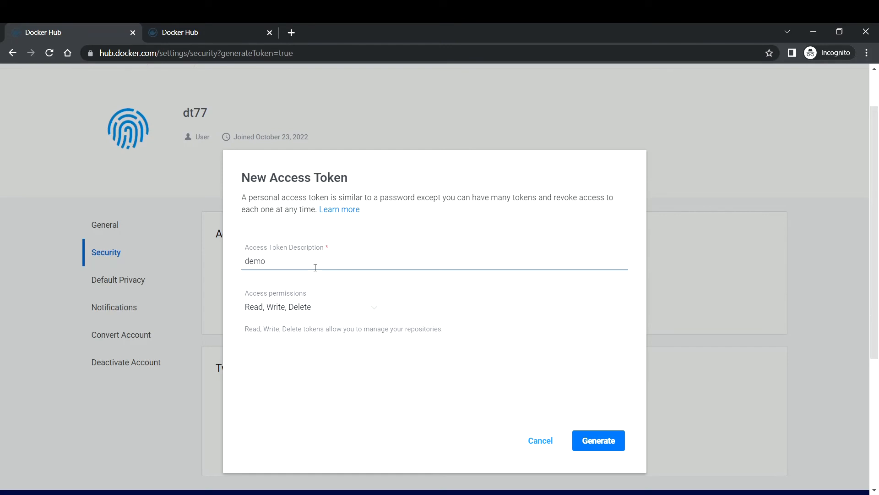
text(-access)
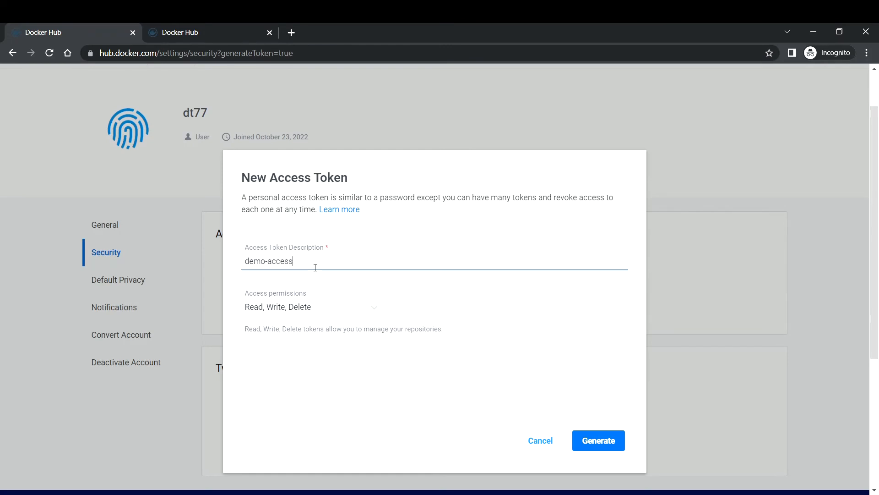
text(-key)
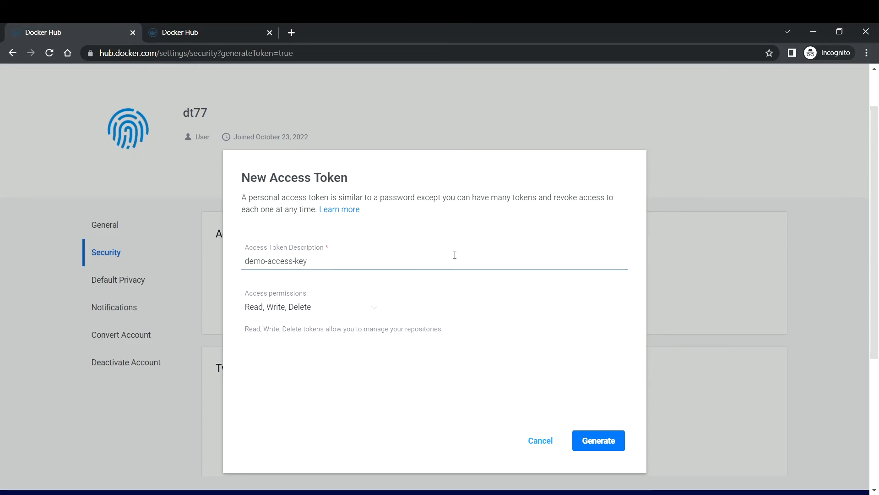
mouse_move(381, 313)
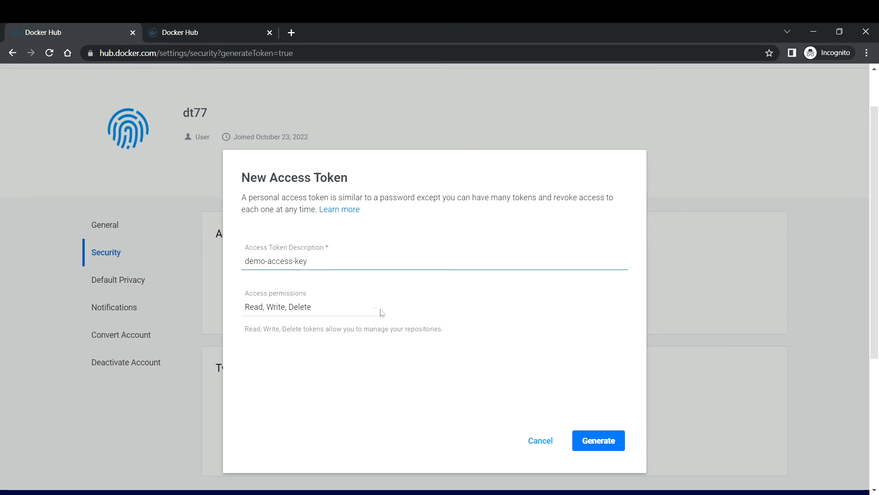
click(311, 307)
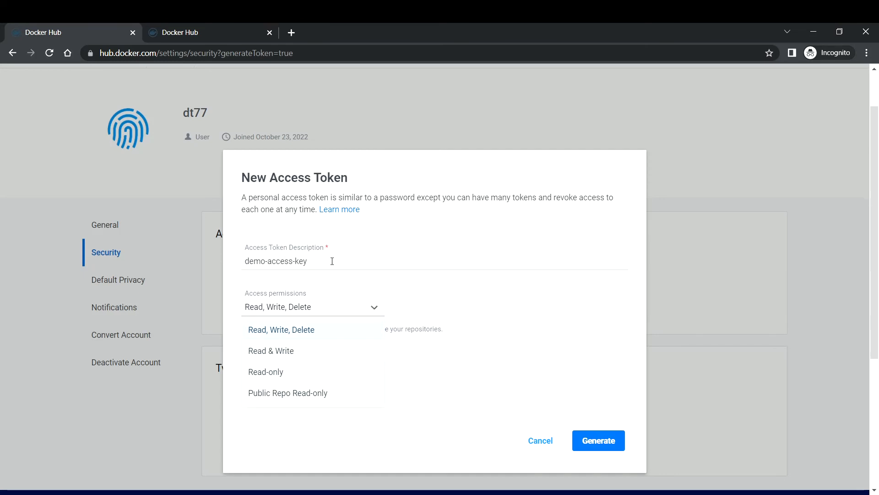
mouse_move(346, 342)
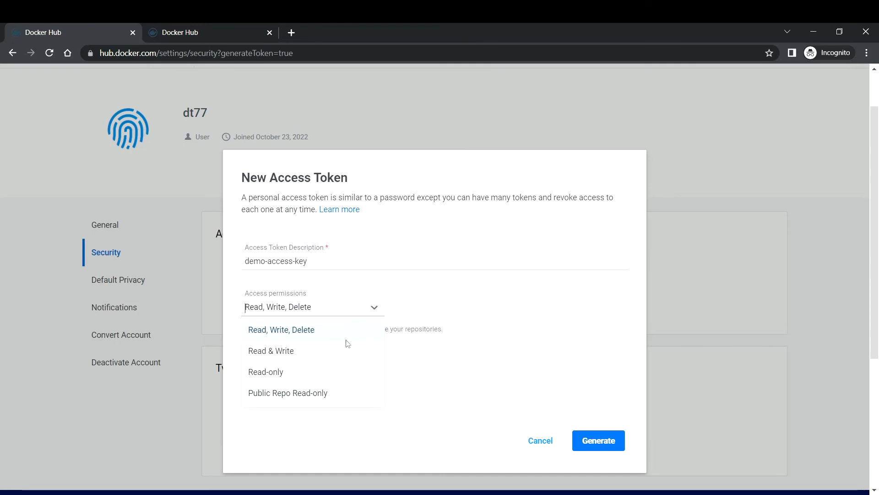
mouse_move(256, 359)
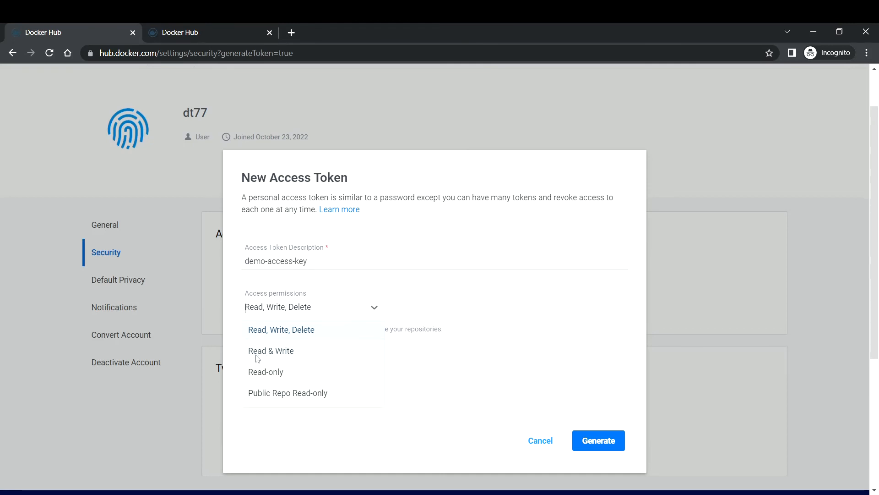
mouse_move(287, 366)
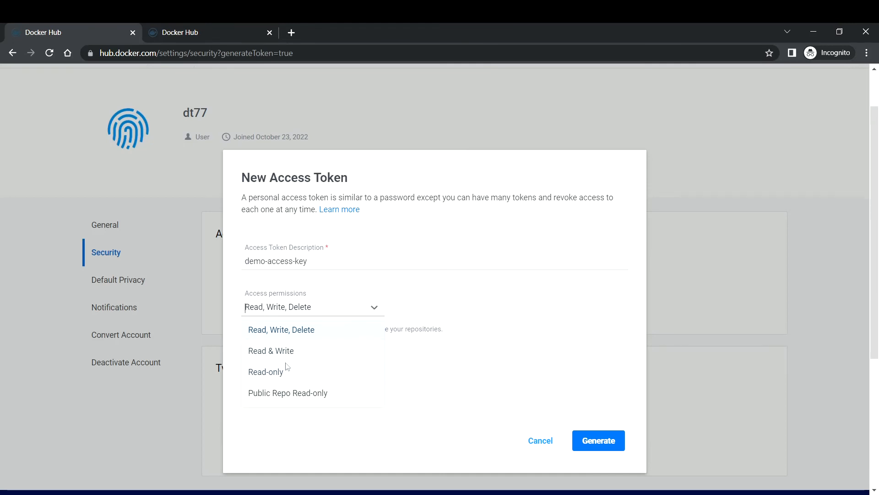
mouse_move(287, 378)
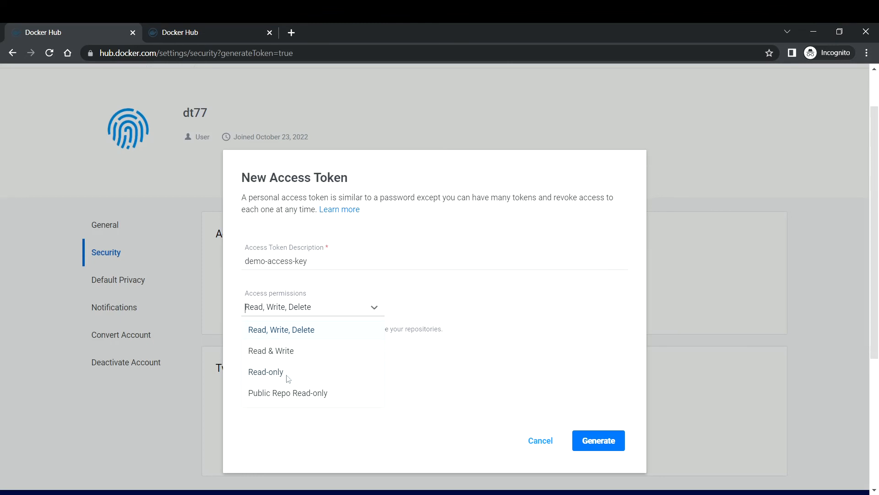
mouse_move(330, 400)
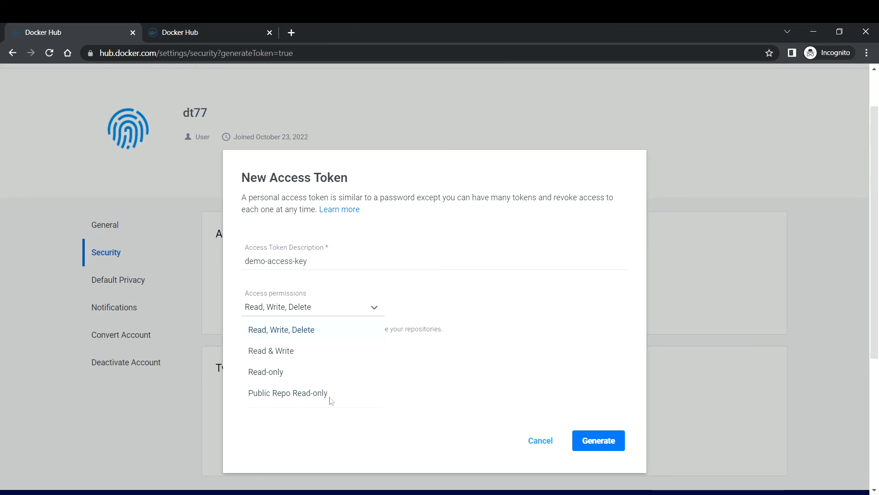
mouse_move(307, 341)
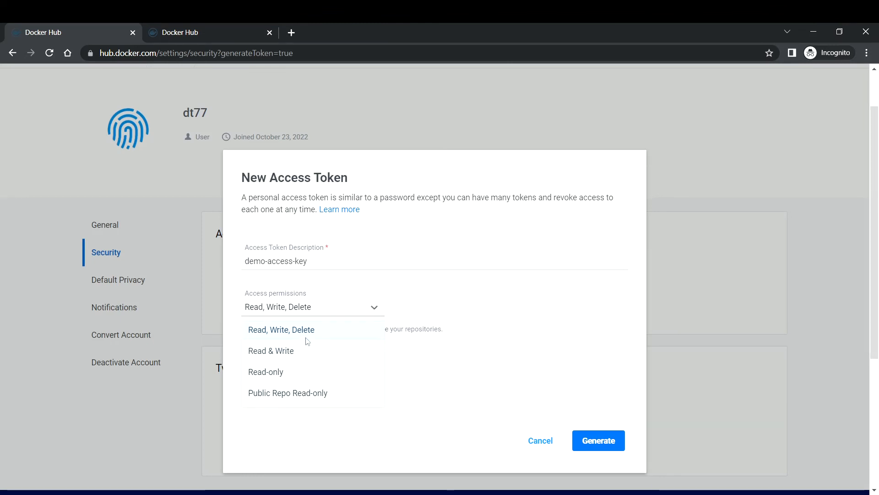
click(266, 372)
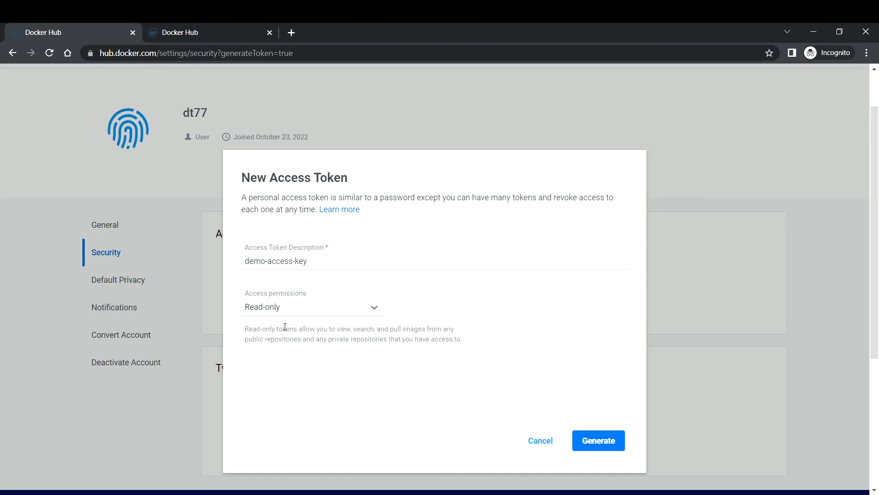
mouse_move(583, 431)
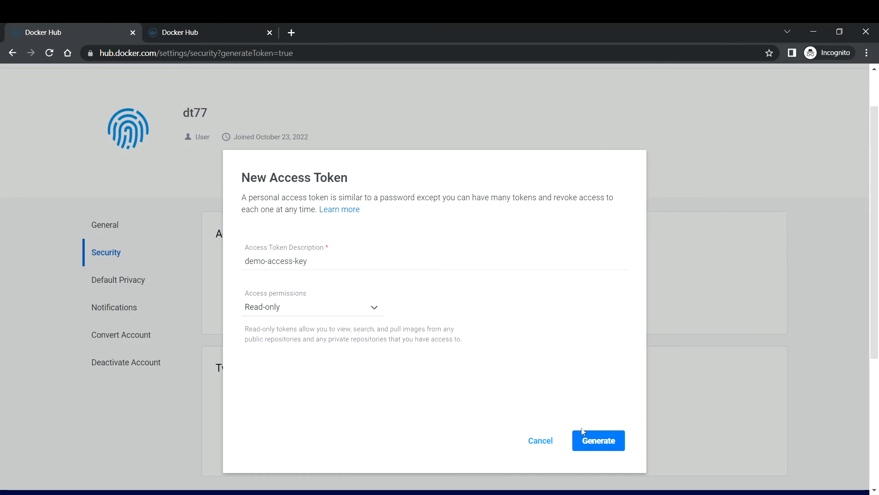
click(598, 440)
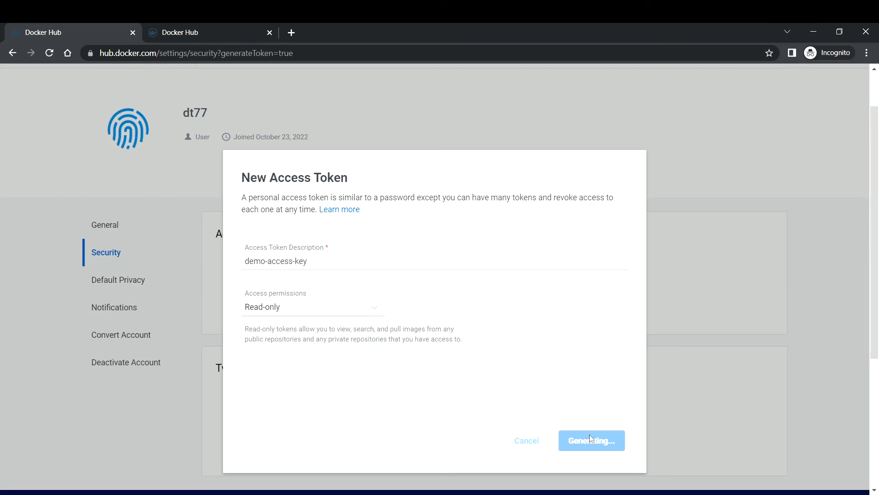
Copy the generated token, inspect the dt77 login command, and close the token display.
click(592, 440)
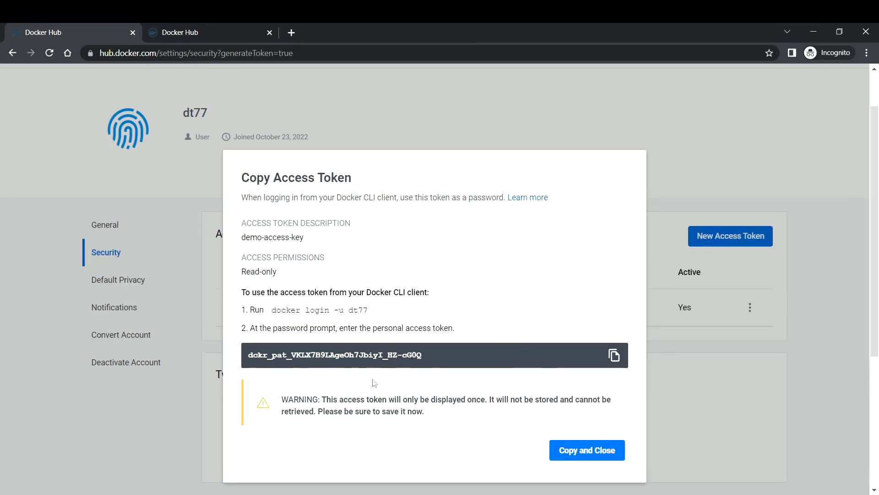
click(614, 355)
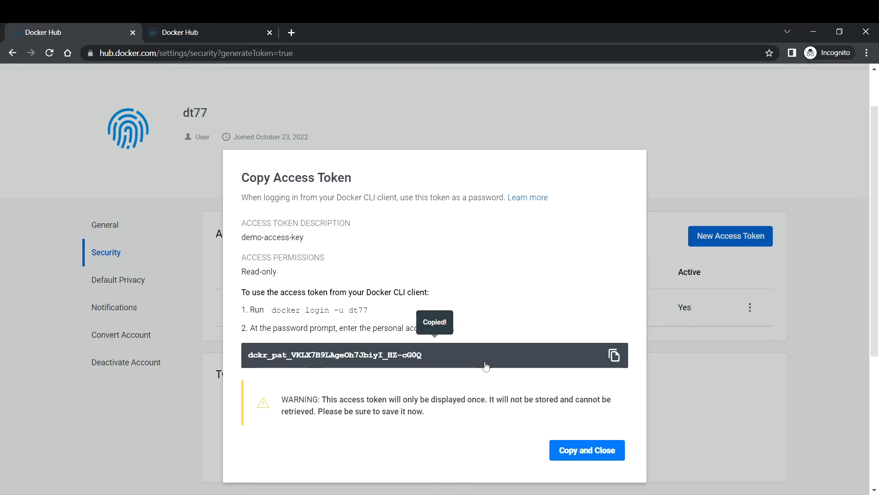
mouse_move(435, 360)
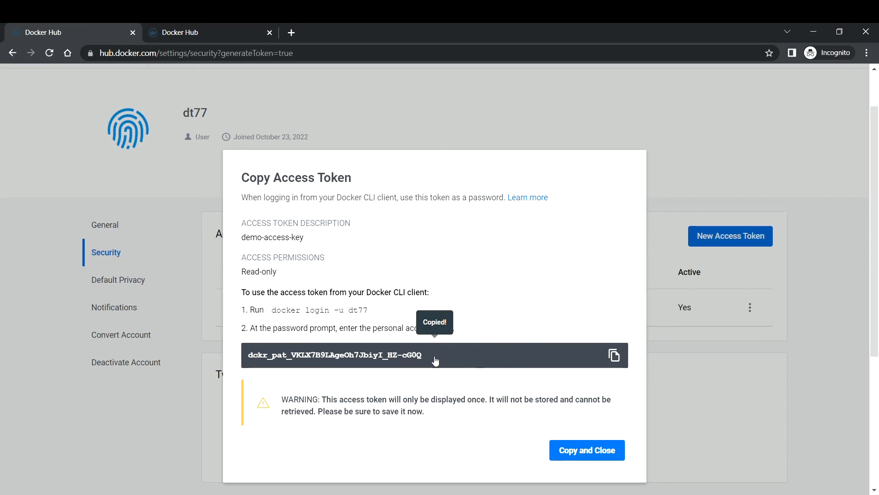
mouse_move(442, 363)
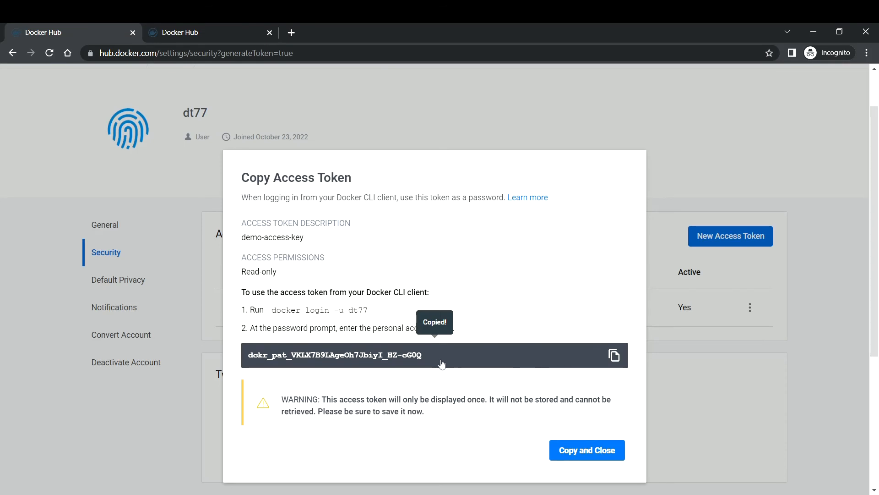
mouse_move(587, 449)
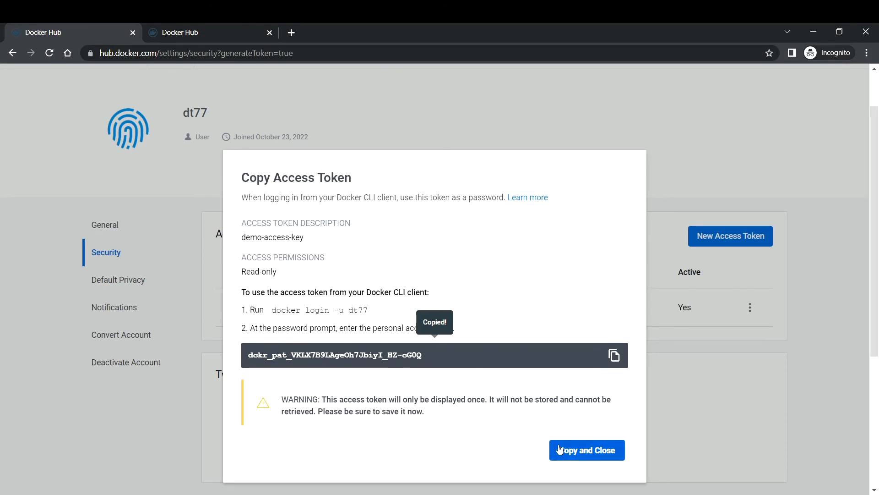
mouse_move(331, 376)
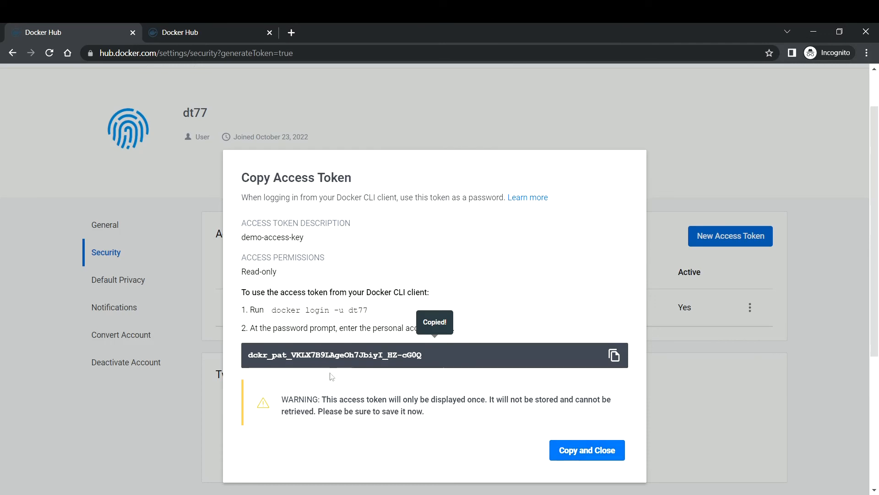
mouse_move(327, 363)
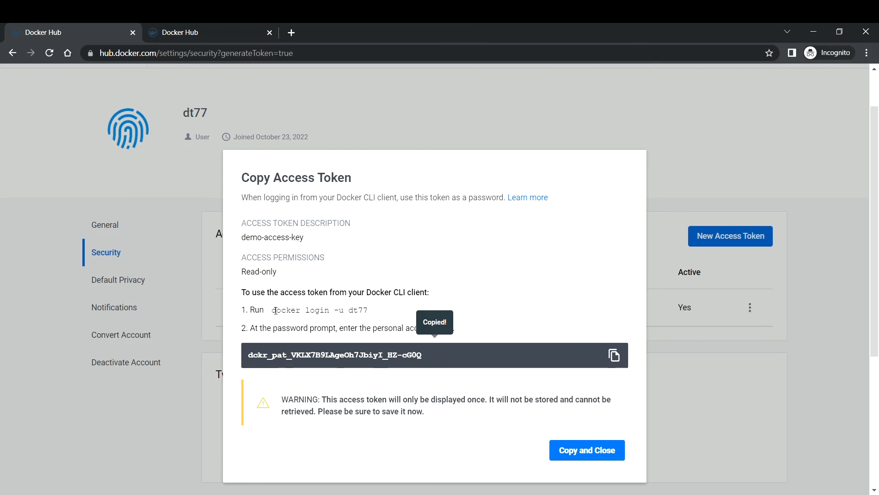
double_click(319, 309)
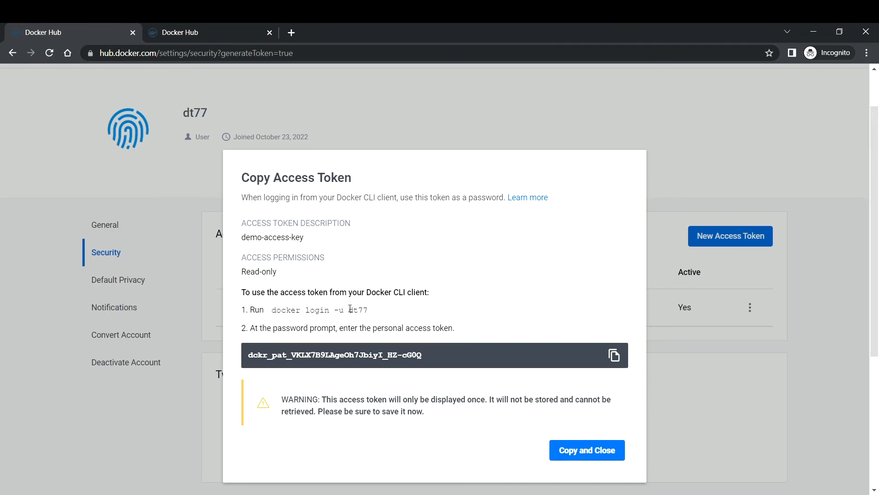
double_click(358, 310)
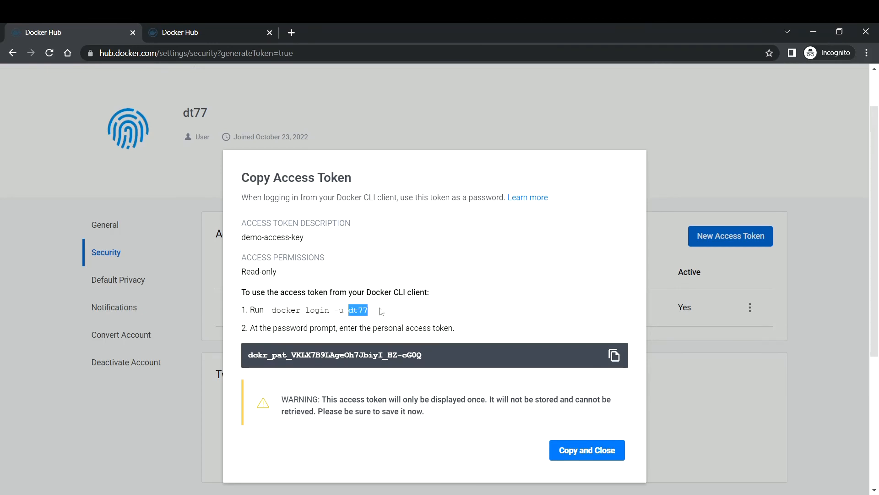
mouse_move(255, 360)
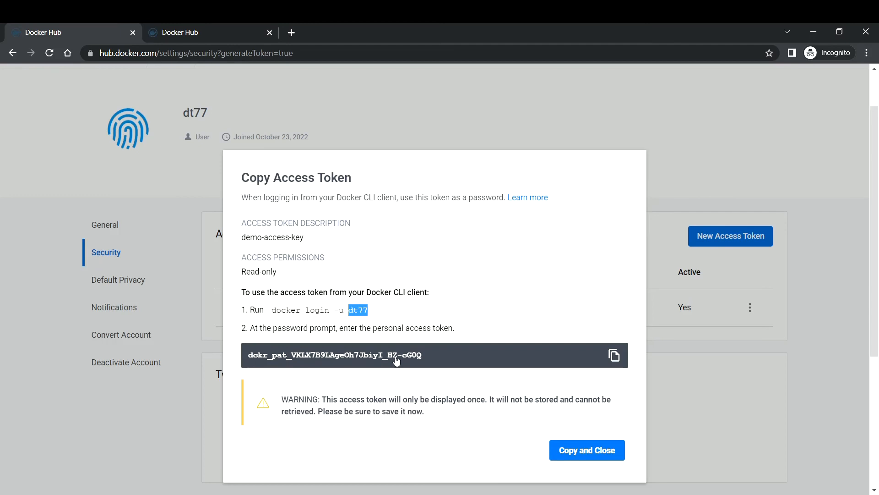
mouse_move(508, 366)
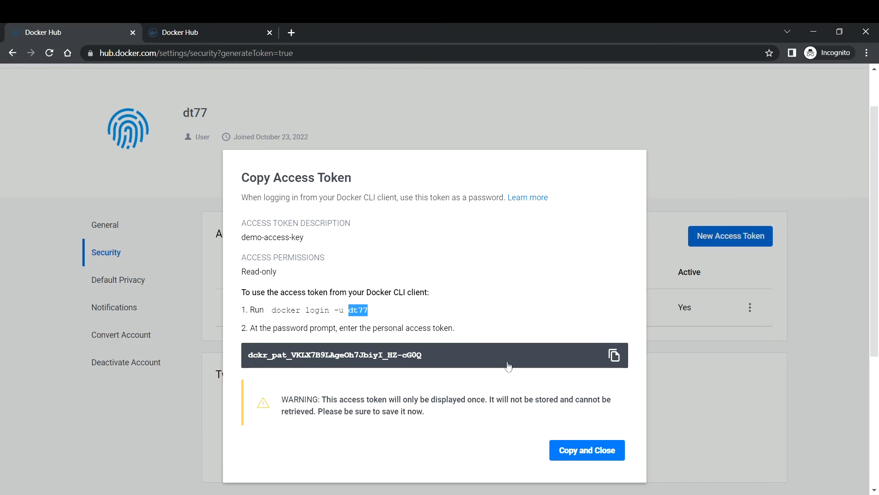
click(586, 450)
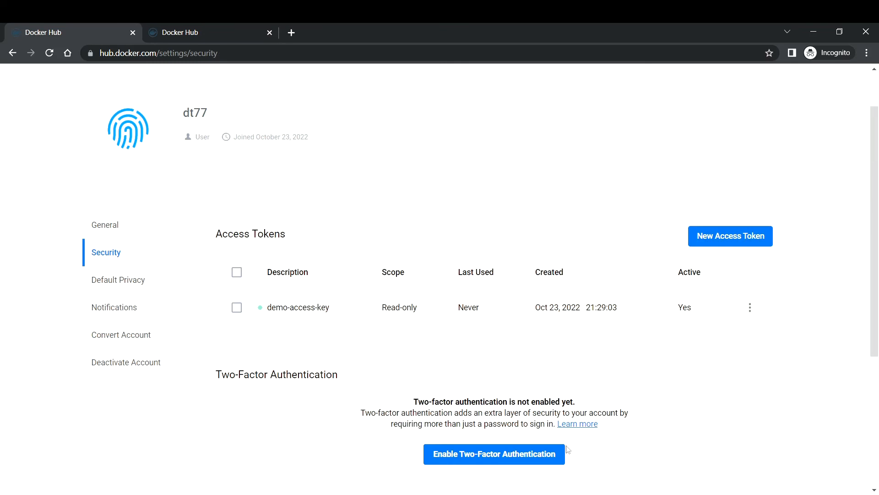